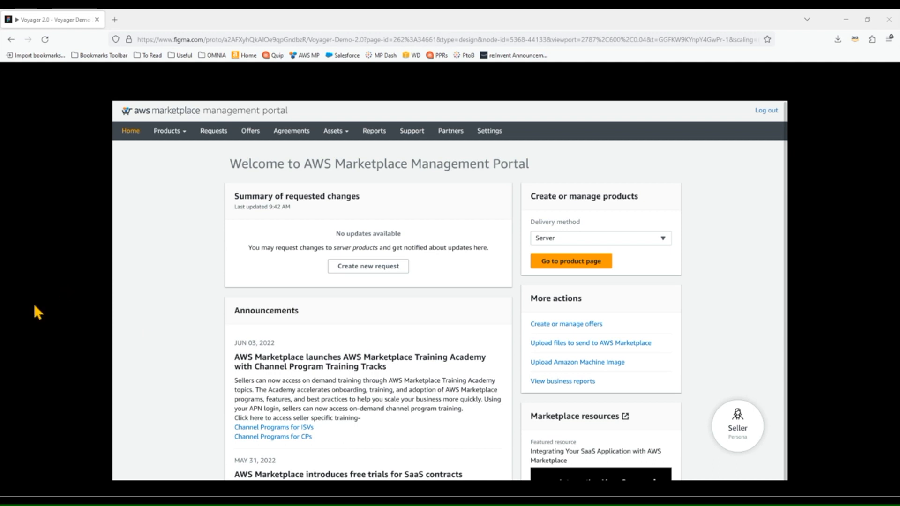
pyautogui.moveTo(808, 255)
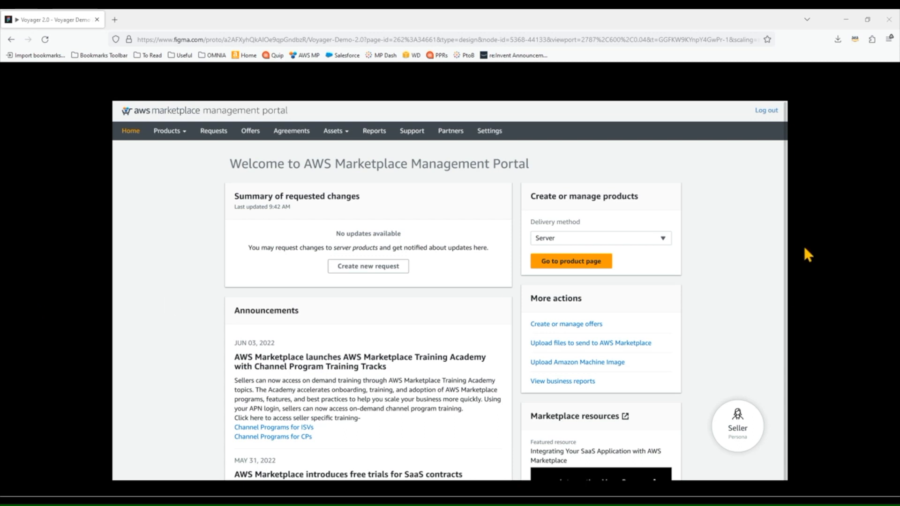
pyautogui.moveTo(825, 303)
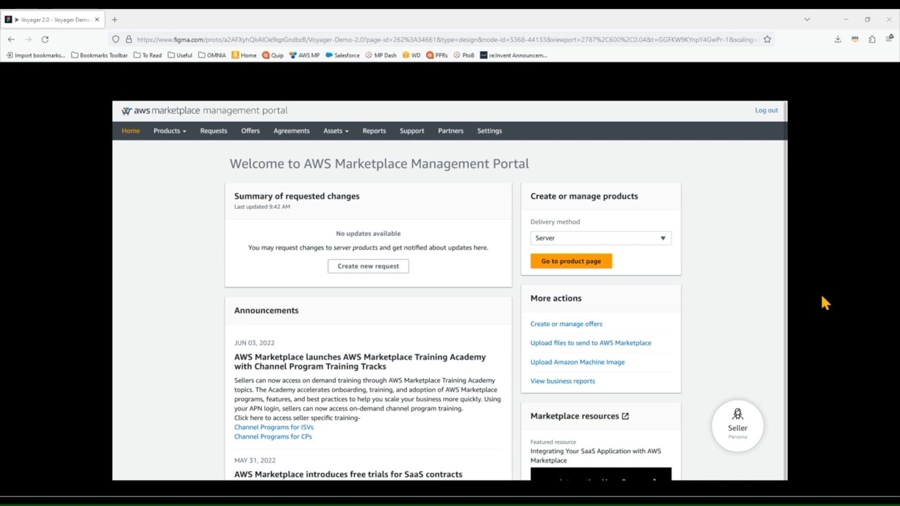
pyautogui.moveTo(777, 311)
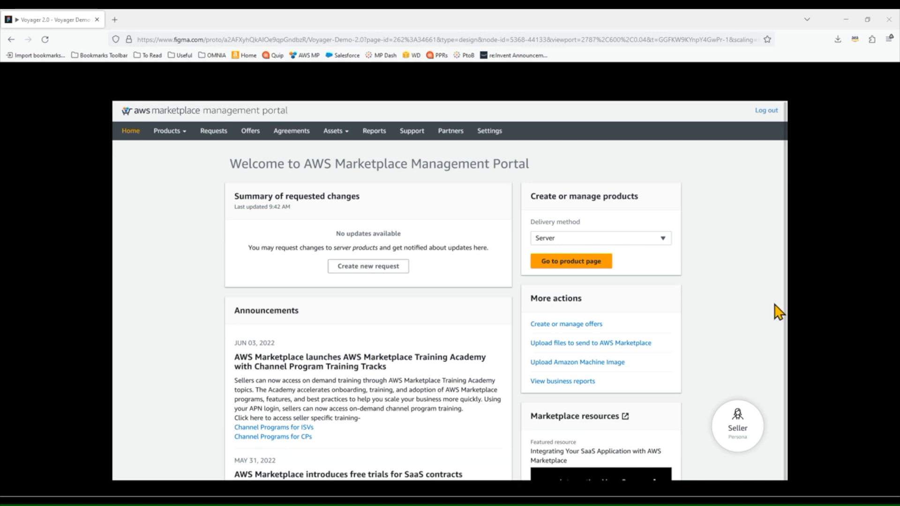
pyautogui.moveTo(734, 316)
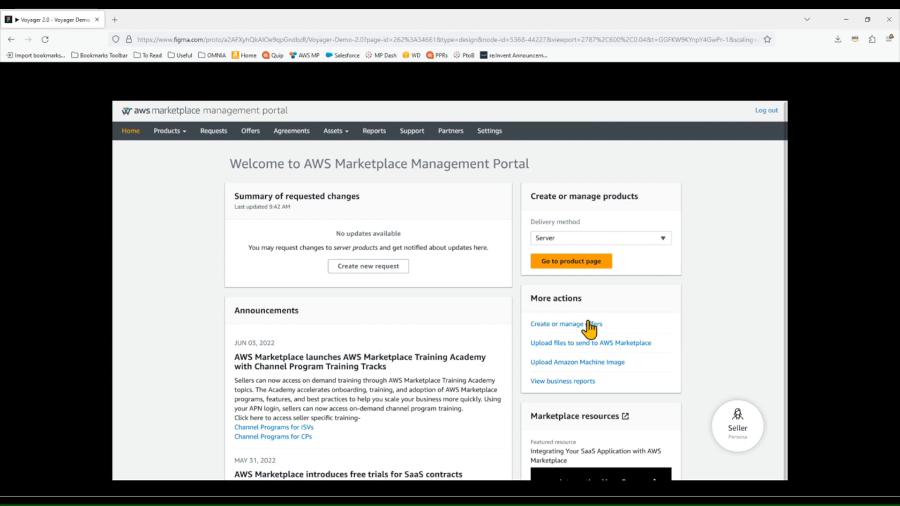
# Start a new private offer from the Private offers list.
pyautogui.click(564, 323)
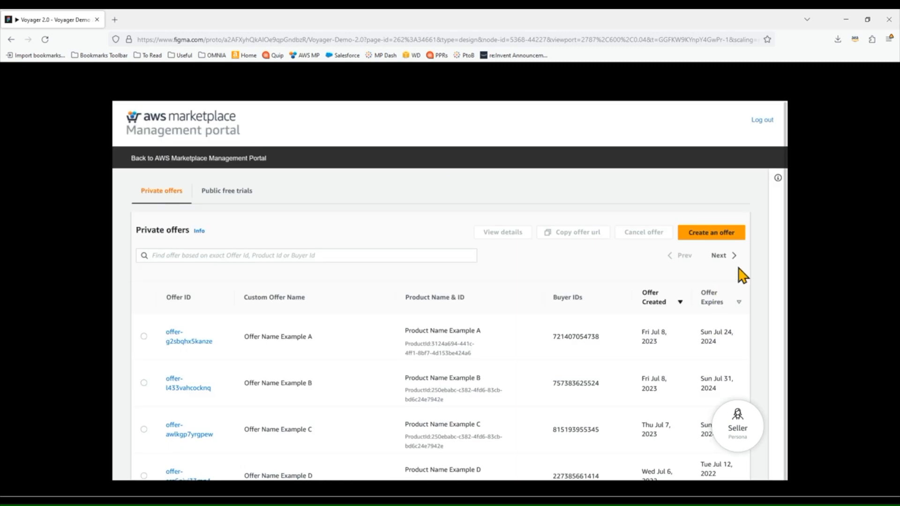
pyautogui.click(710, 231)
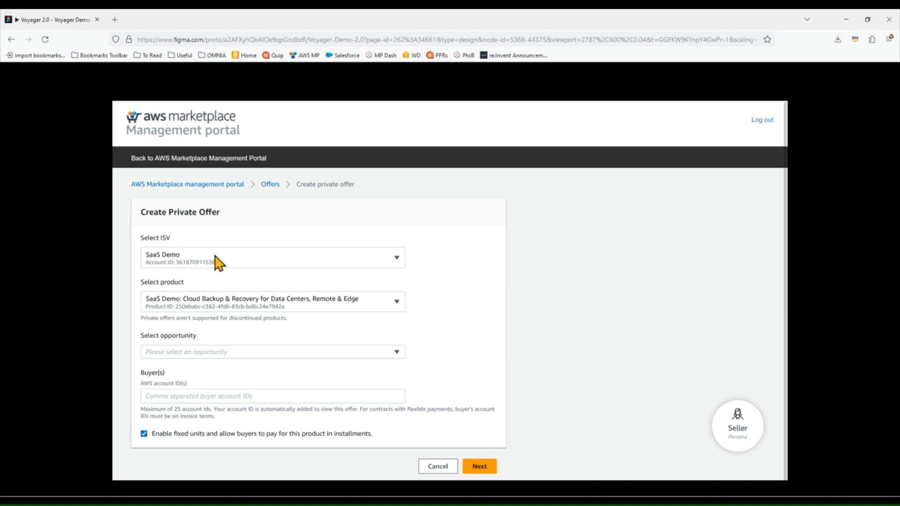
pyautogui.moveTo(482, 304)
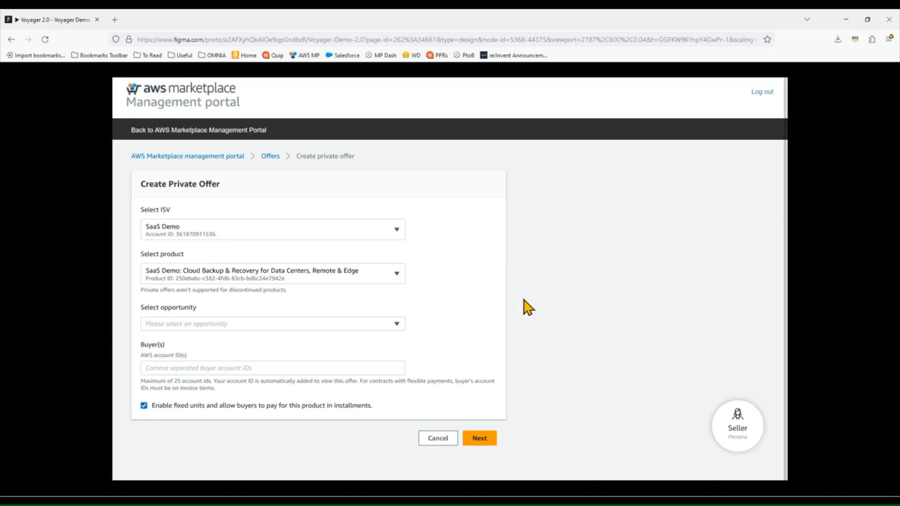
pyautogui.moveTo(565, 288)
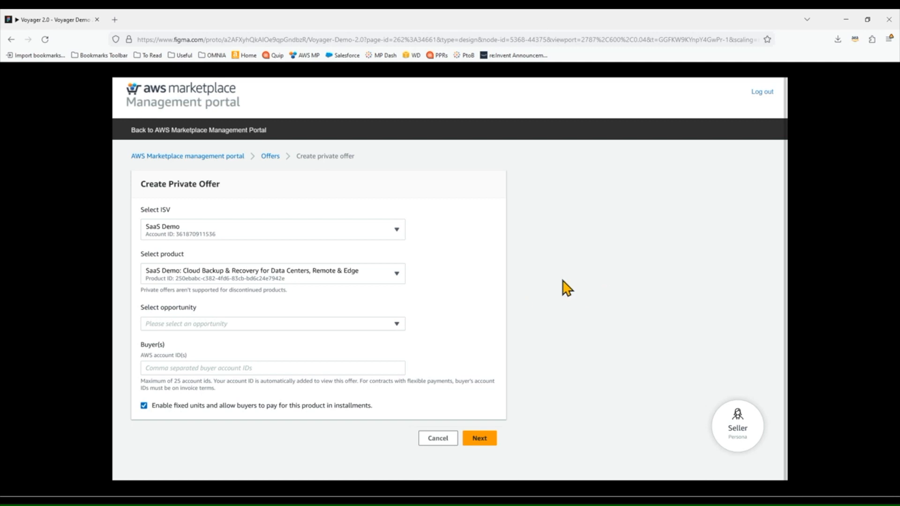
pyautogui.moveTo(157, 241)
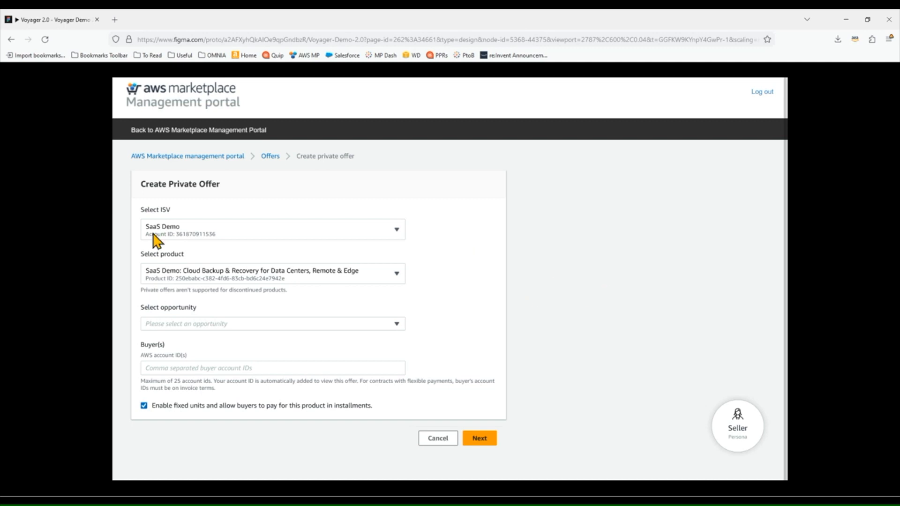
pyautogui.moveTo(437, 291)
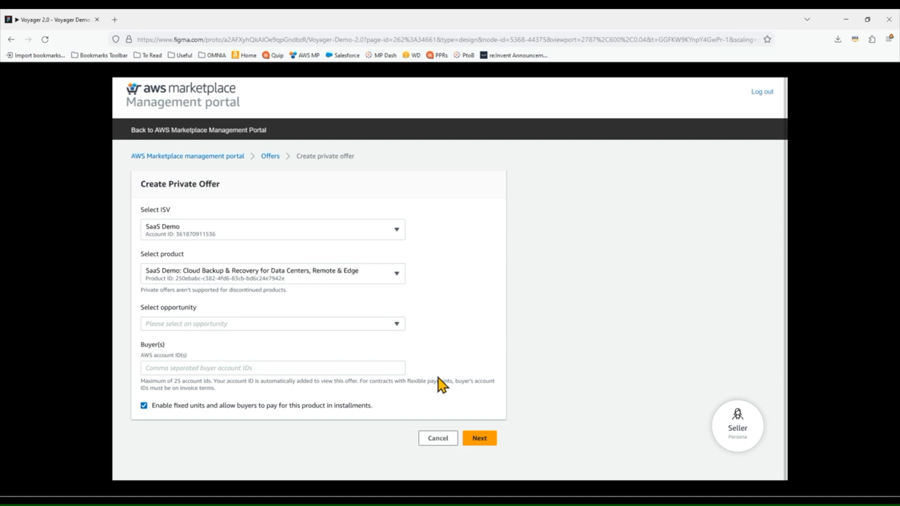
pyautogui.moveTo(593, 422)
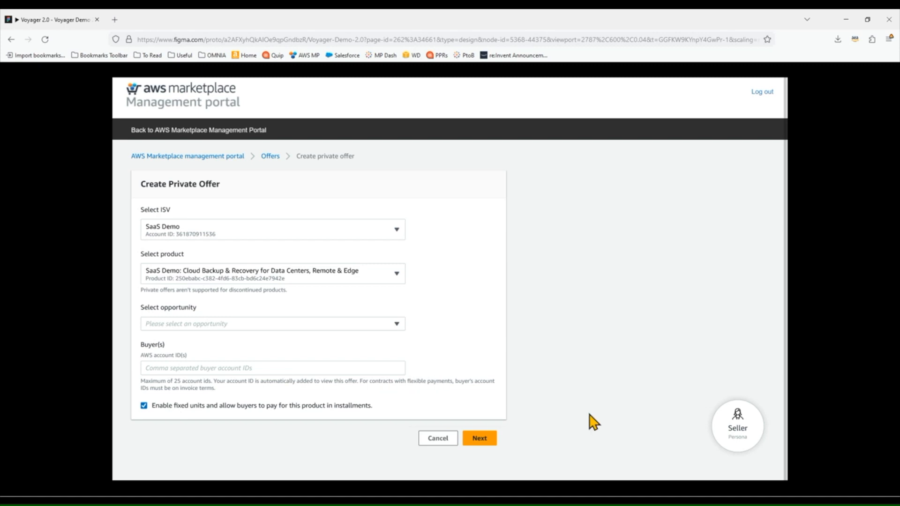
# Advance to the offer details step and review the offer metadata, 12-month service dates and terms.
pyautogui.click(479, 438)
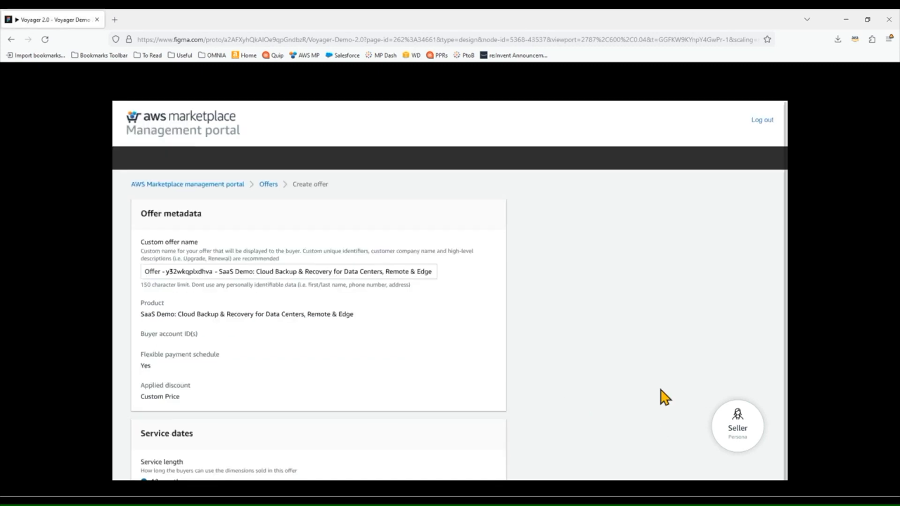
pyautogui.scroll(-3)
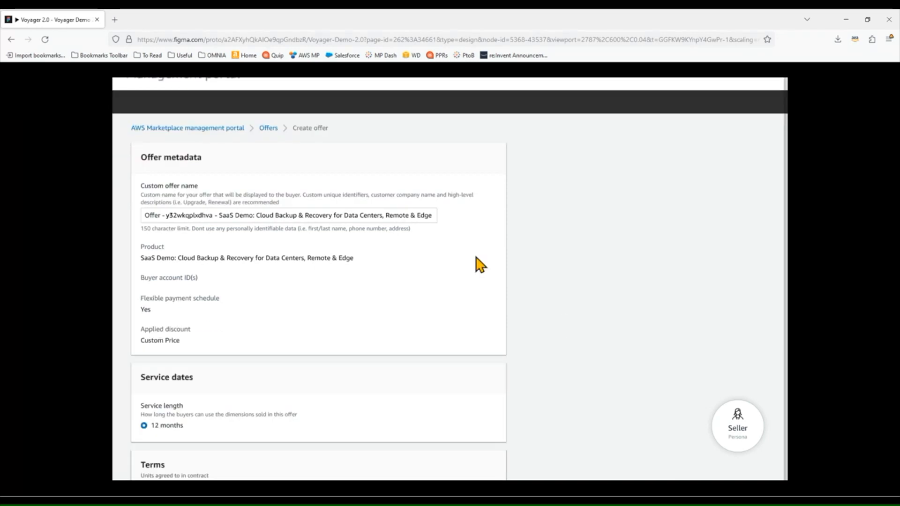
pyautogui.scroll(-3)
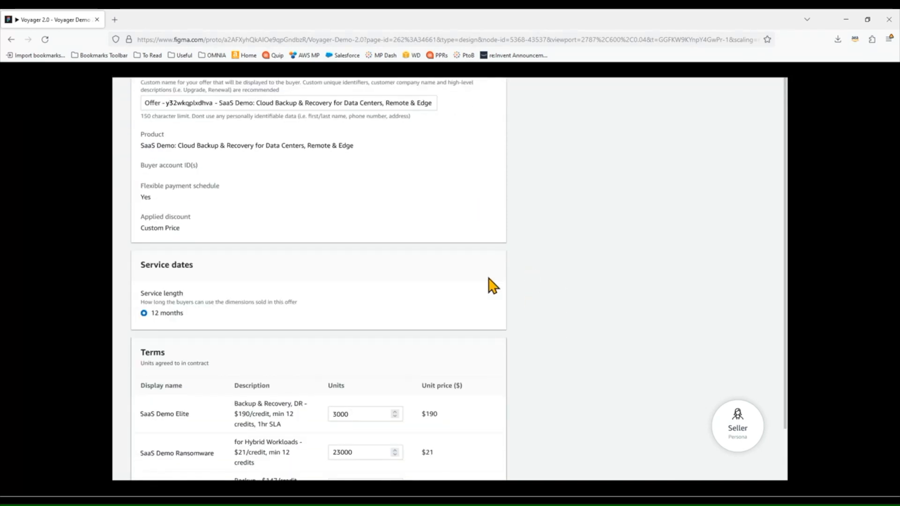
pyautogui.moveTo(285, 335)
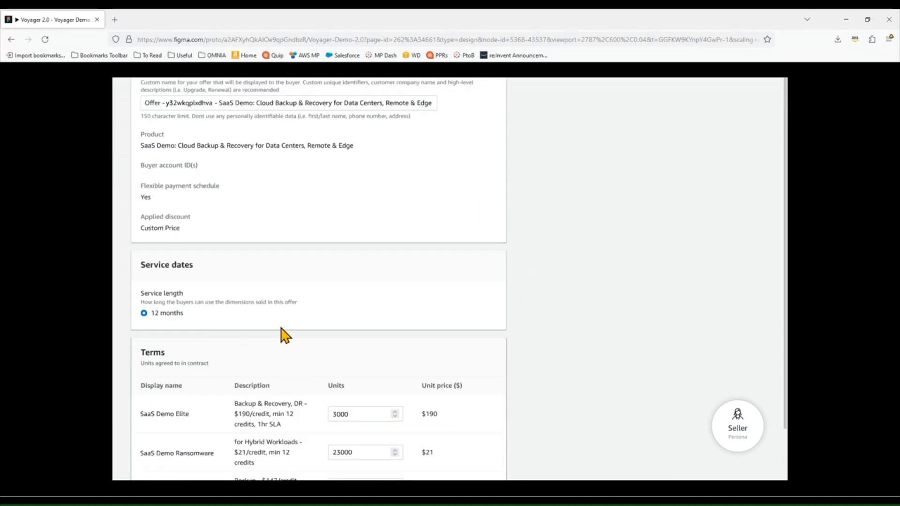
pyautogui.moveTo(257, 337)
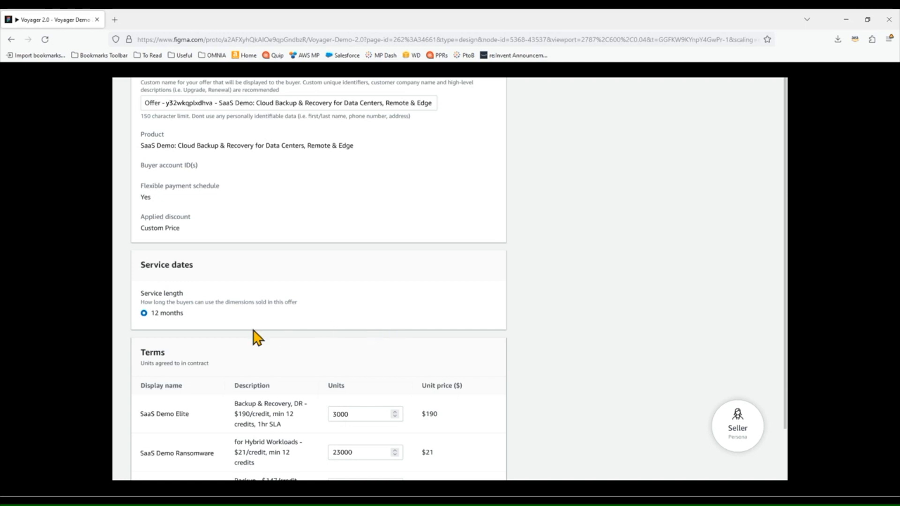
pyautogui.moveTo(288, 308)
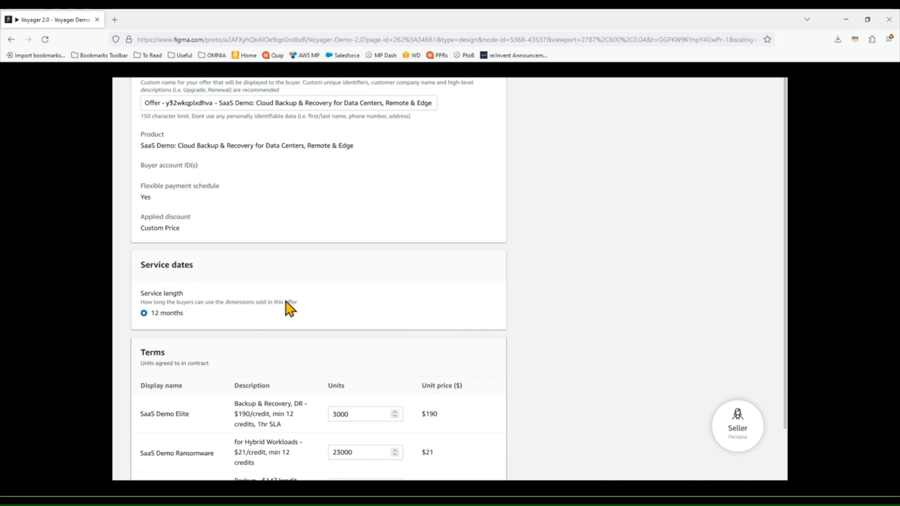
pyautogui.moveTo(333, 324)
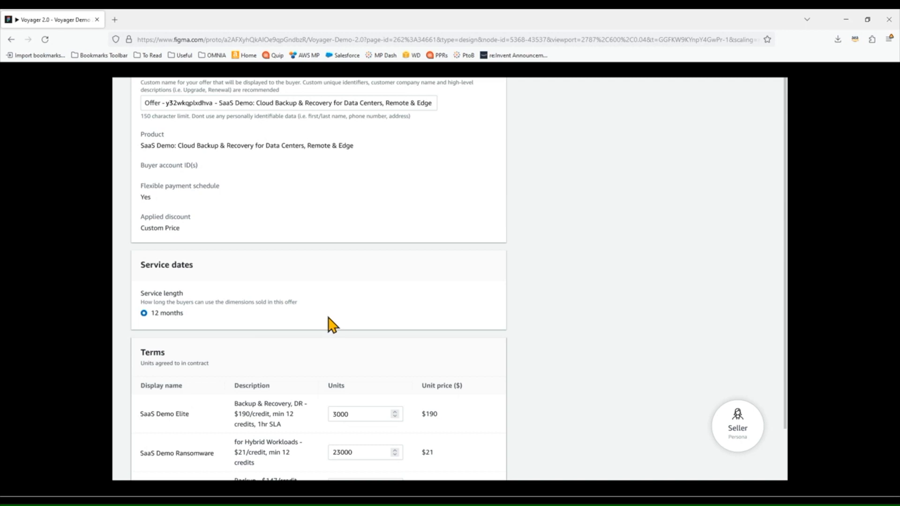
pyautogui.moveTo(213, 334)
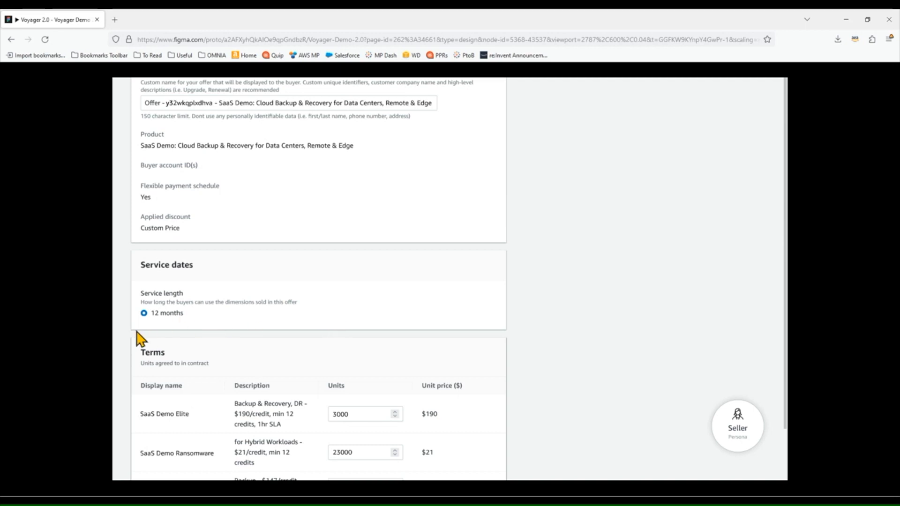
pyautogui.moveTo(143, 335)
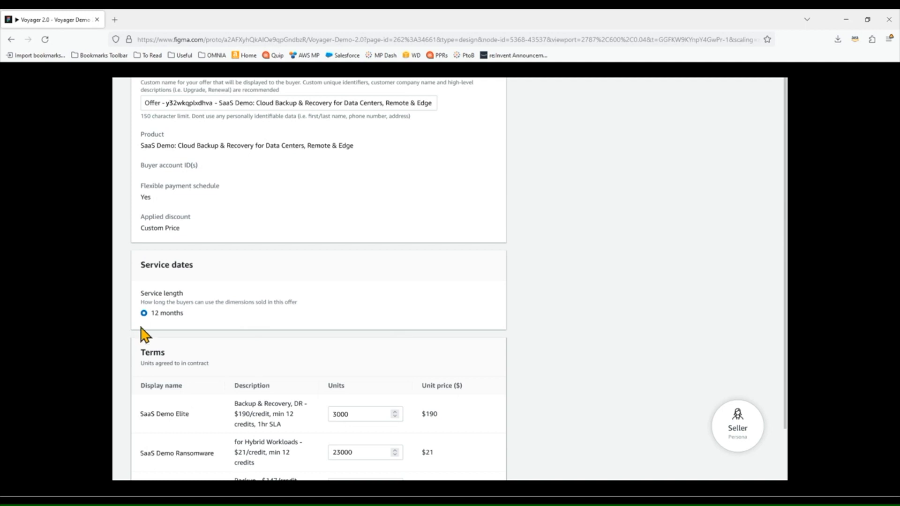
pyautogui.moveTo(168, 327)
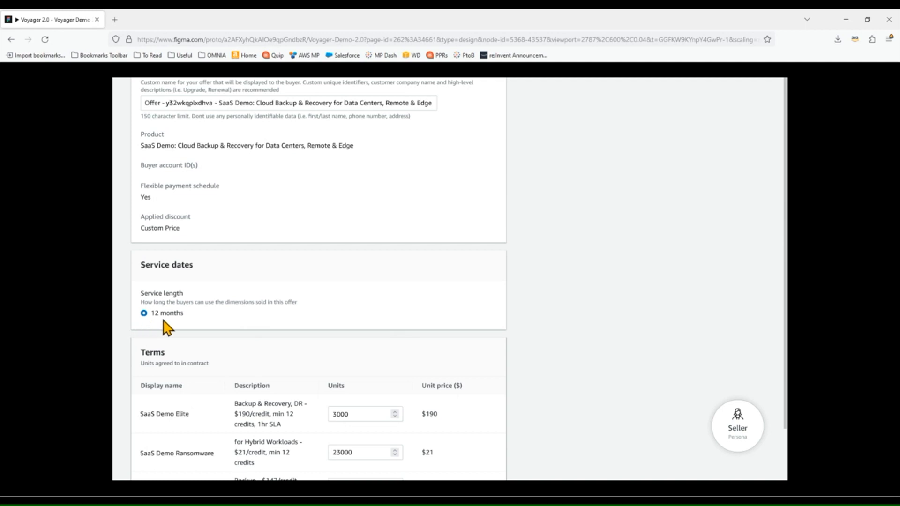
pyautogui.moveTo(162, 326)
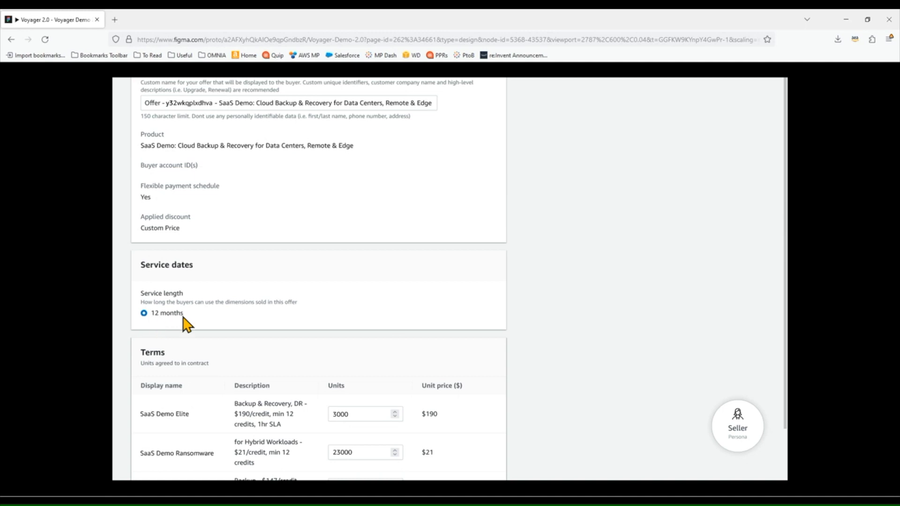
pyautogui.scroll(-3)
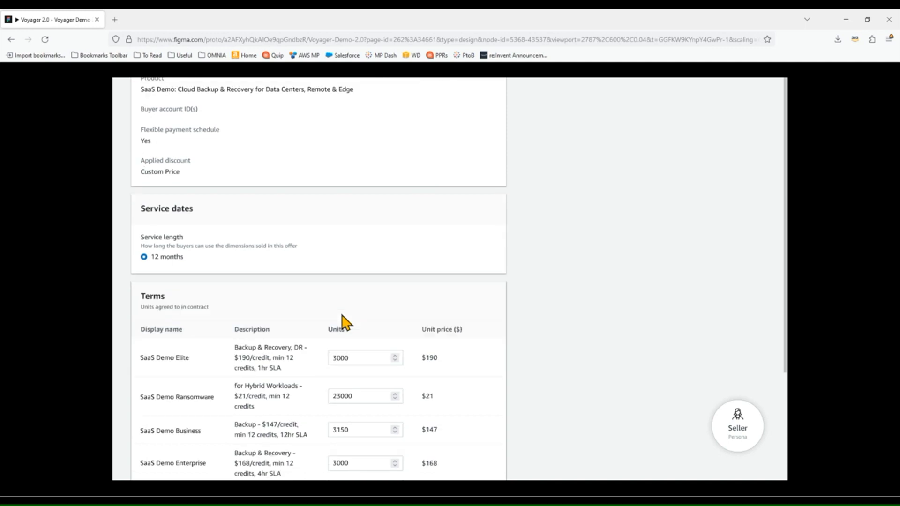
pyautogui.scroll(-3)
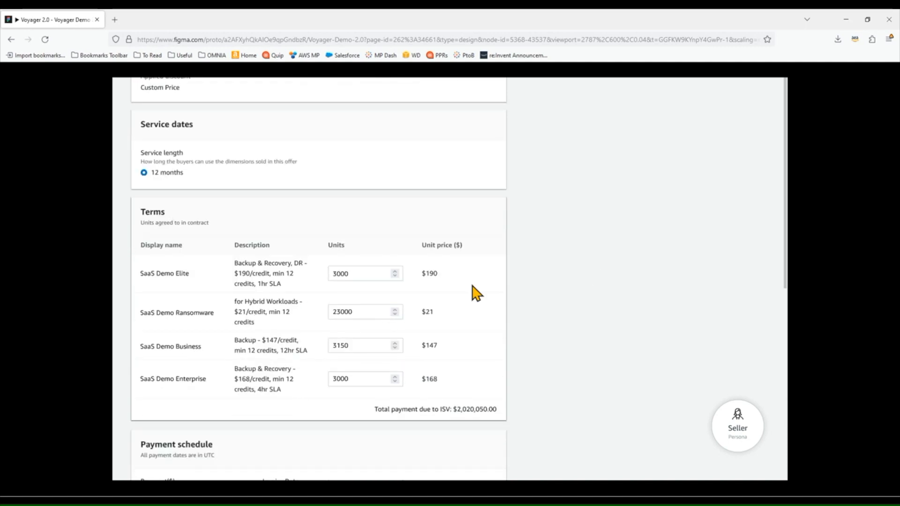
pyautogui.moveTo(487, 285)
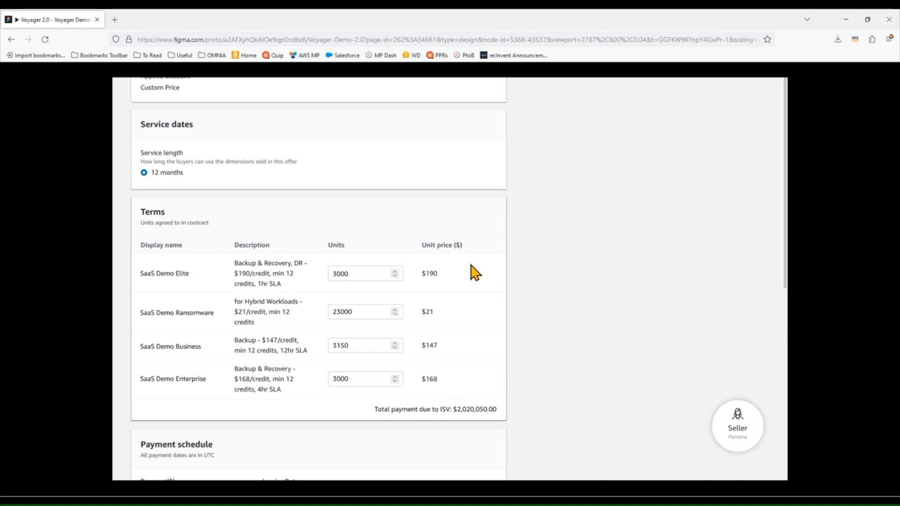
pyautogui.moveTo(511, 287)
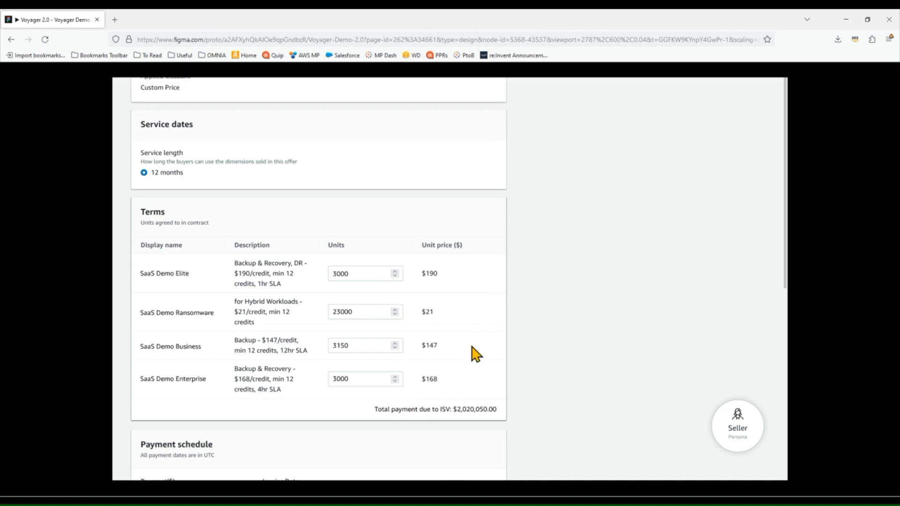
pyautogui.moveTo(466, 405)
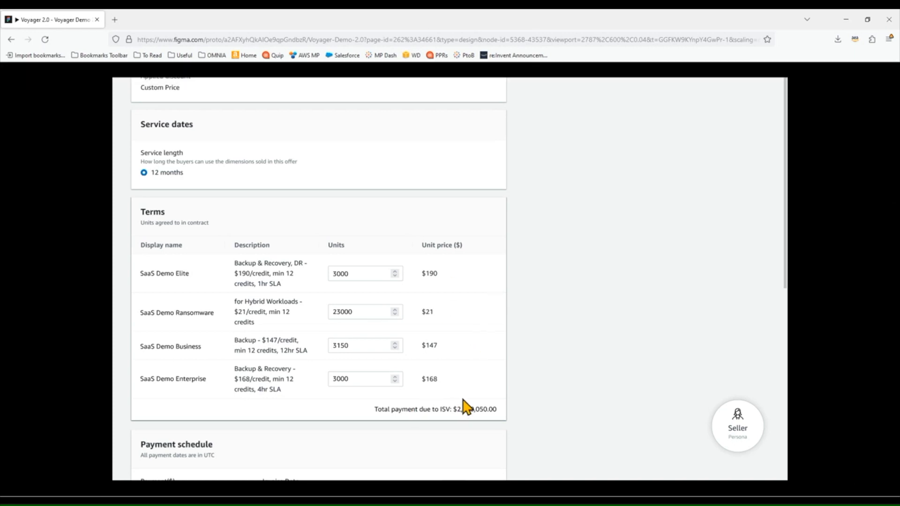
pyautogui.scroll(-3)
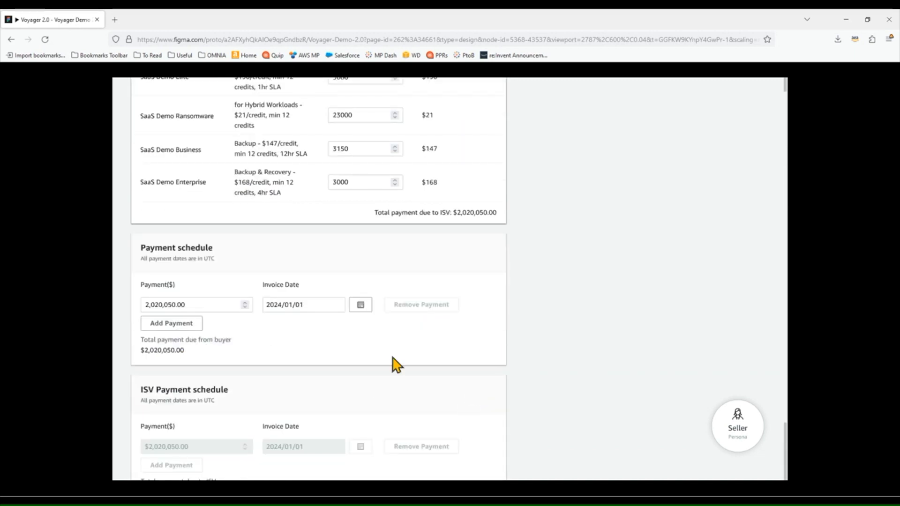
pyautogui.moveTo(127, 366)
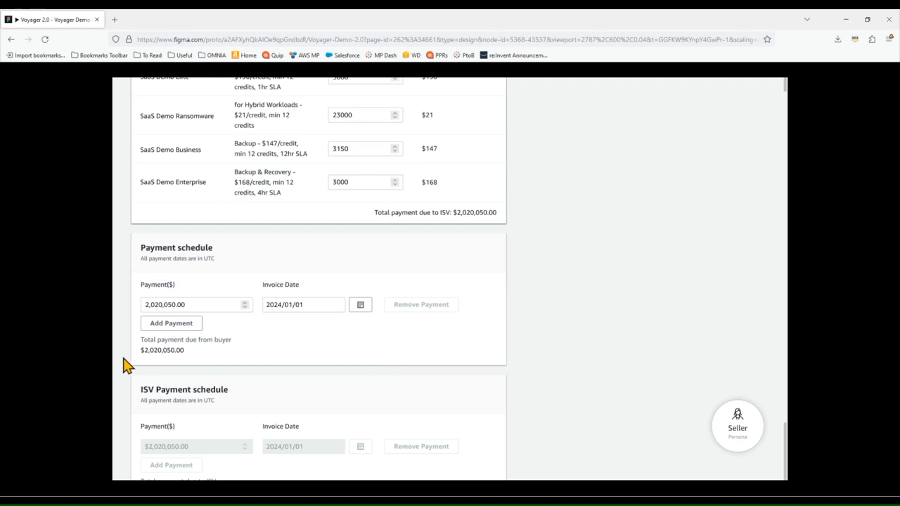
pyautogui.moveTo(301, 298)
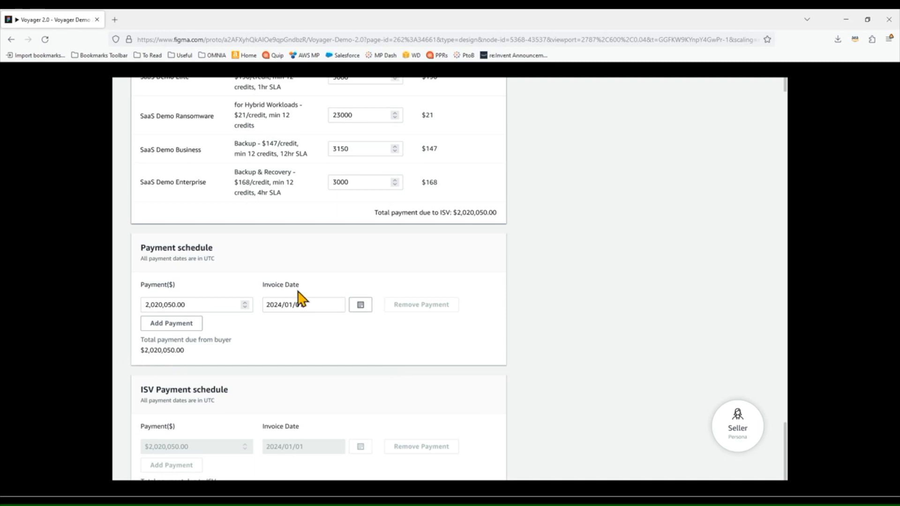
pyautogui.moveTo(329, 315)
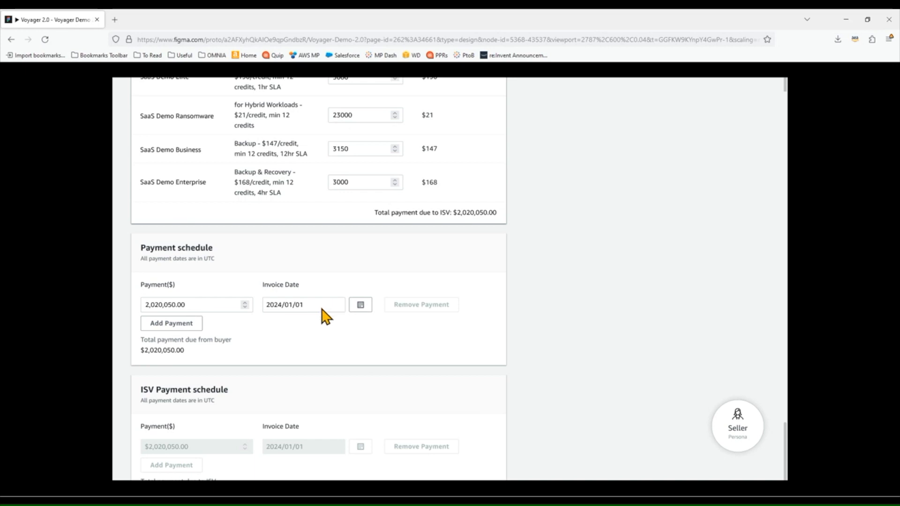
pyautogui.moveTo(414, 336)
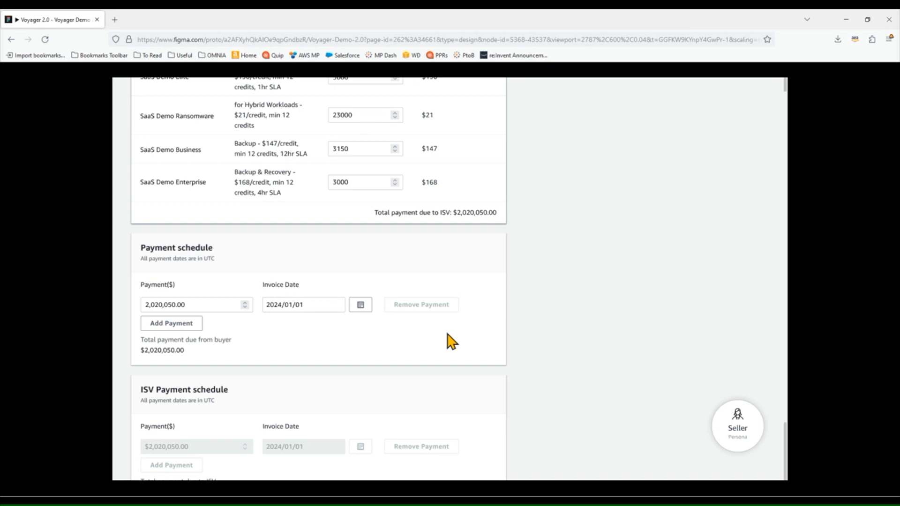
pyautogui.scroll(-3)
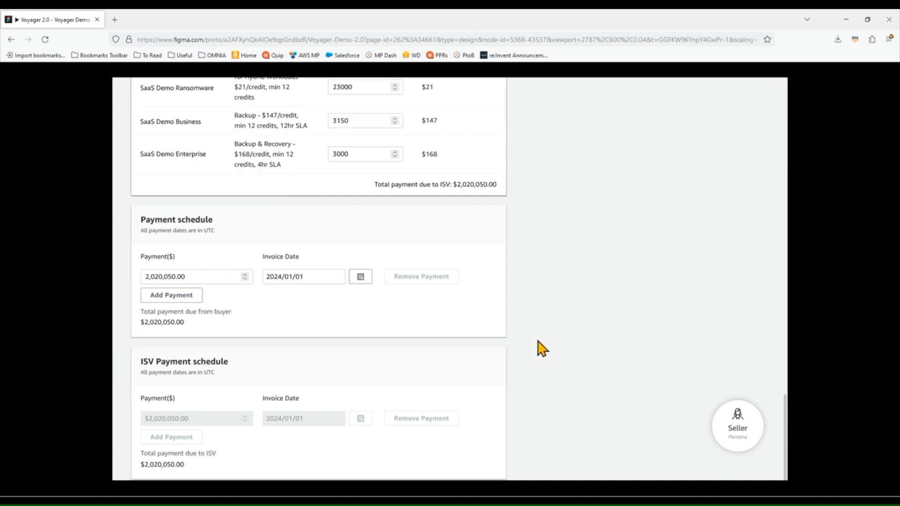
# Upload NASPO_contract.pdf as the offer's service agreement document.
pyautogui.scroll(-3)
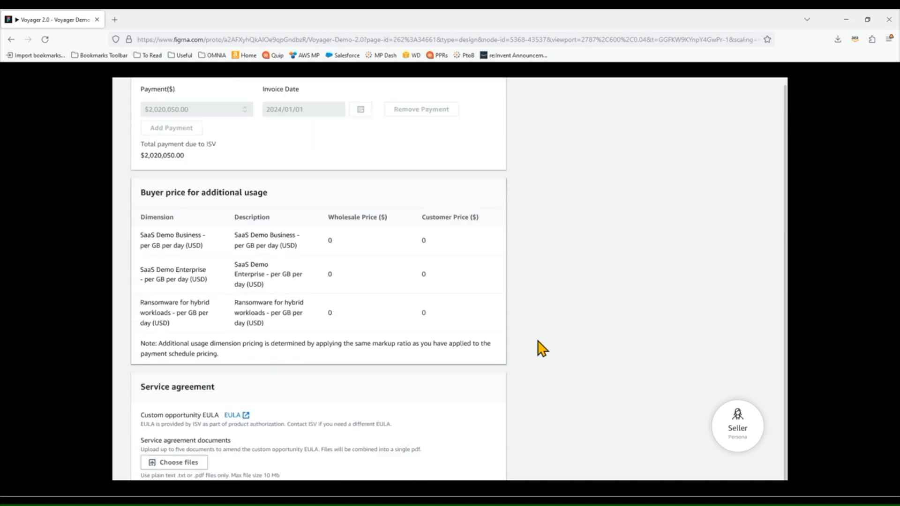
pyautogui.scroll(-3)
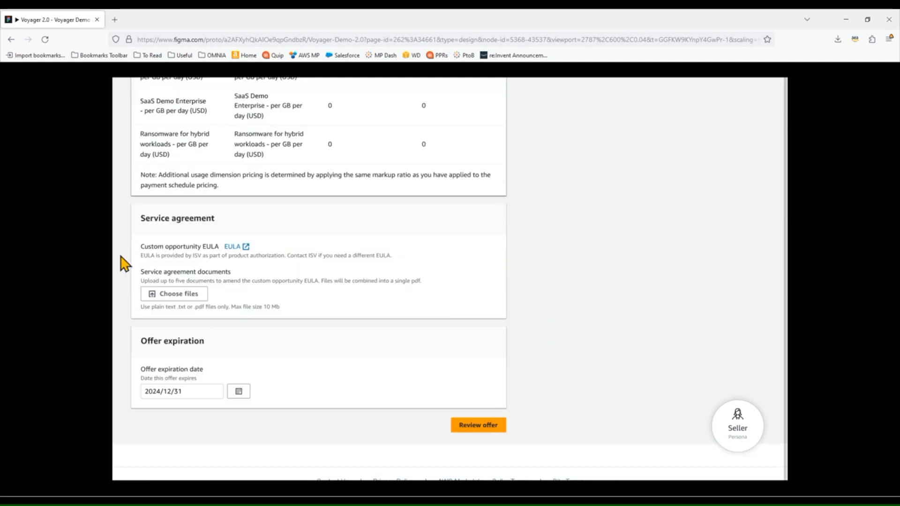
pyautogui.moveTo(523, 282)
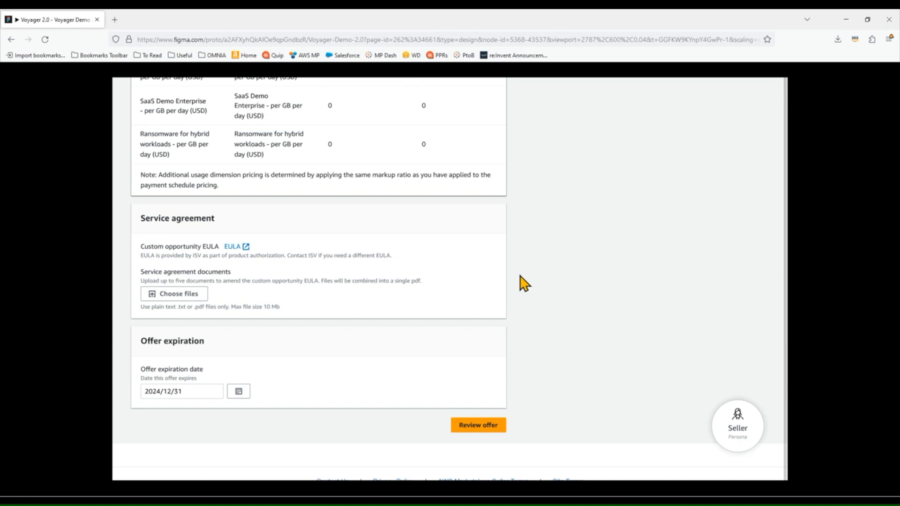
pyautogui.moveTo(391, 295)
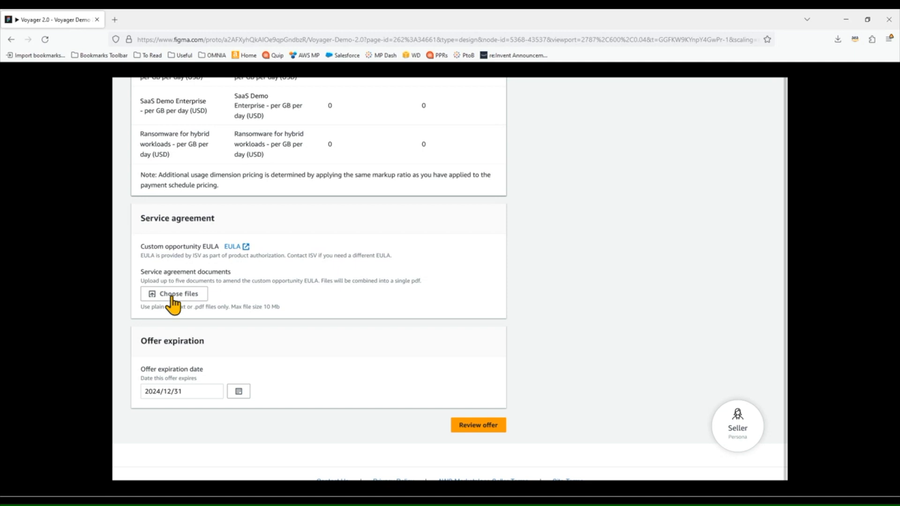
pyautogui.click(174, 293)
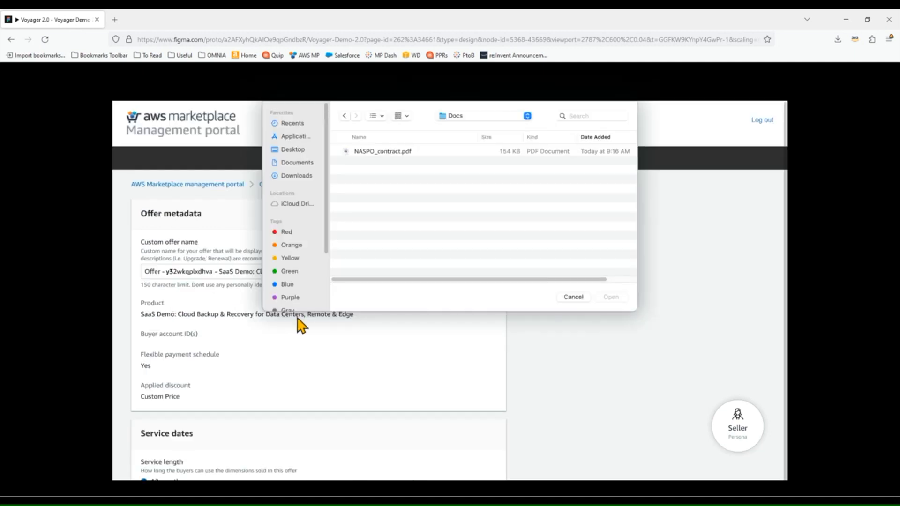
pyautogui.click(382, 151)
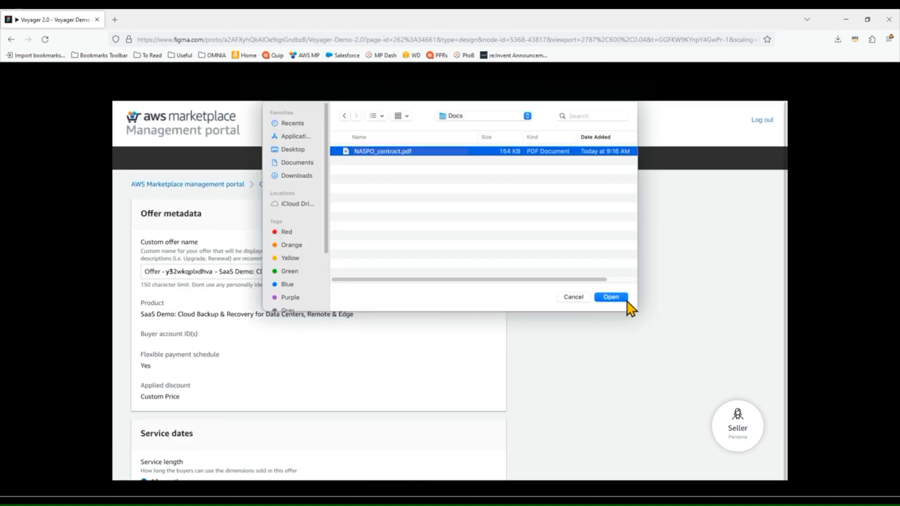
pyautogui.click(610, 297)
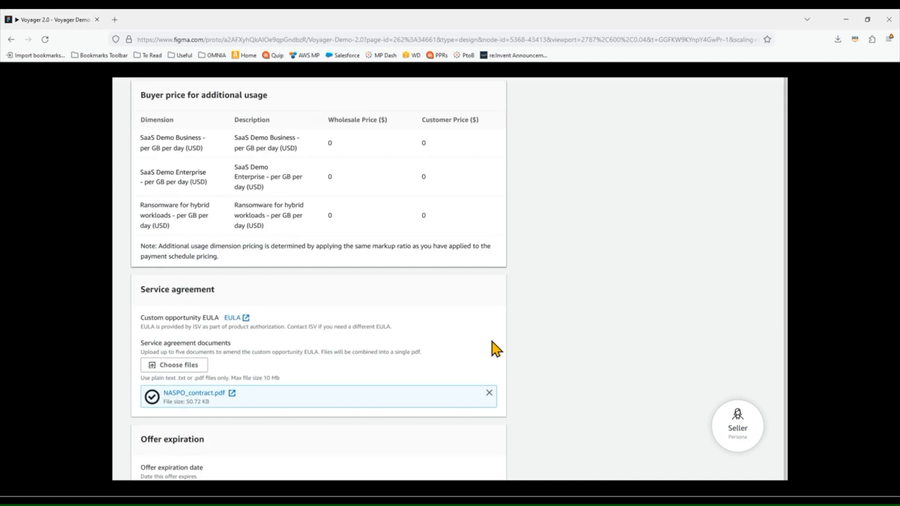
pyautogui.scroll(-3)
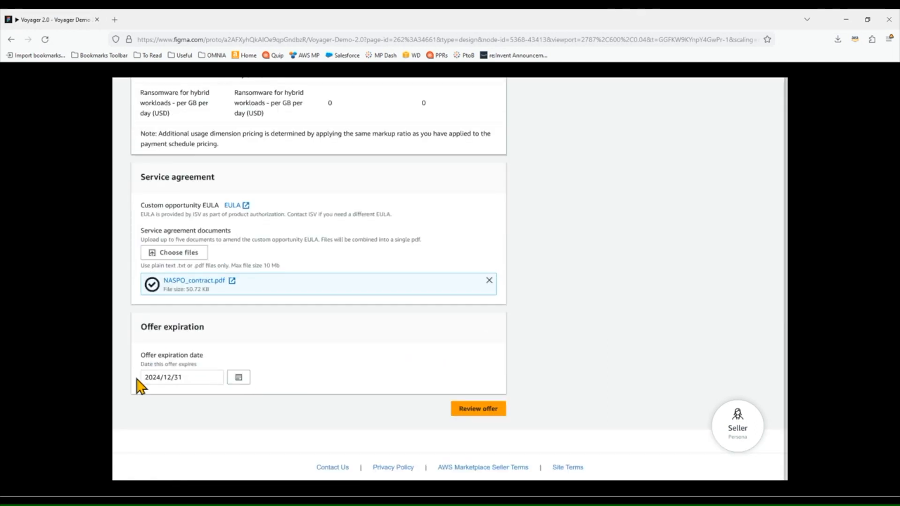
pyautogui.moveTo(134, 376)
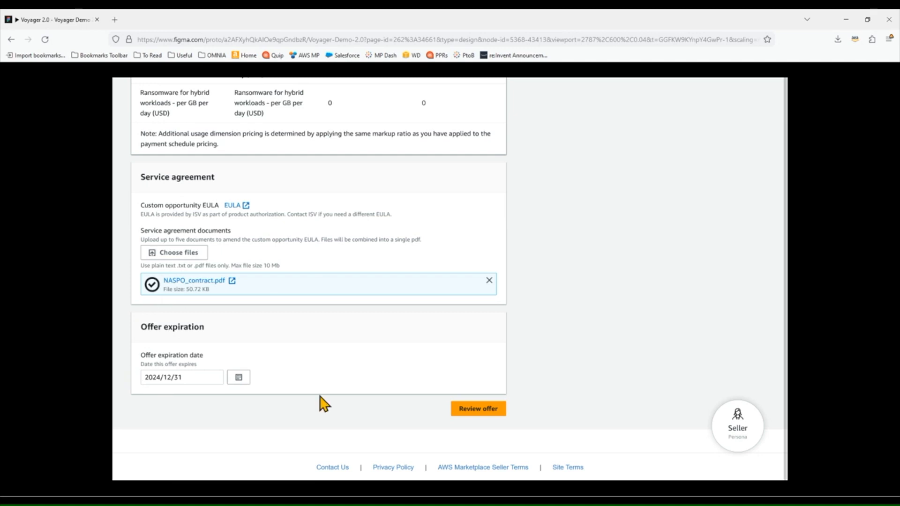
pyautogui.moveTo(246, 400)
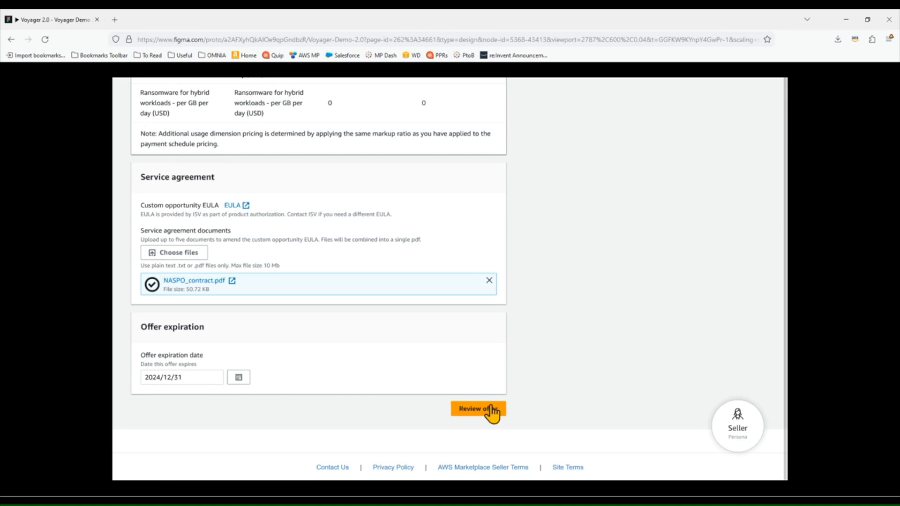
pyautogui.moveTo(208, 384)
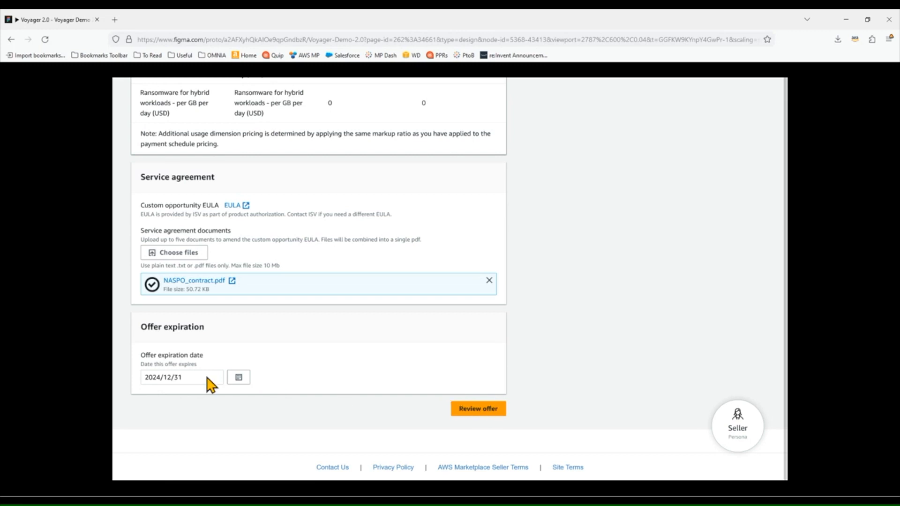
# Review the offer summary and create the private offer.
pyautogui.click(477, 407)
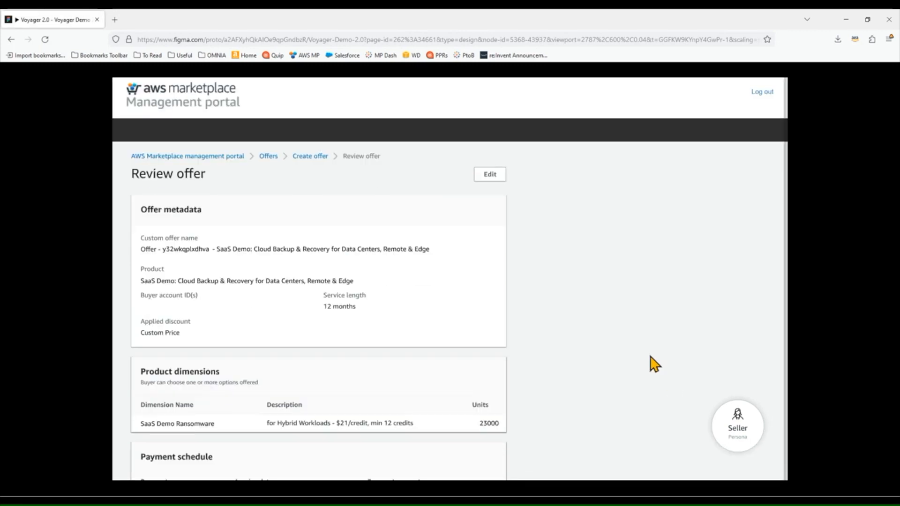
pyautogui.scroll(-3)
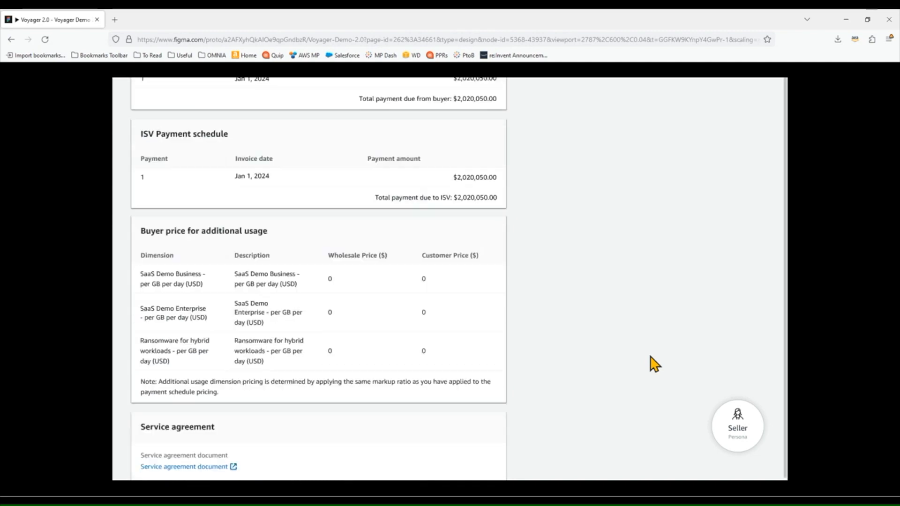
pyautogui.scroll(-3)
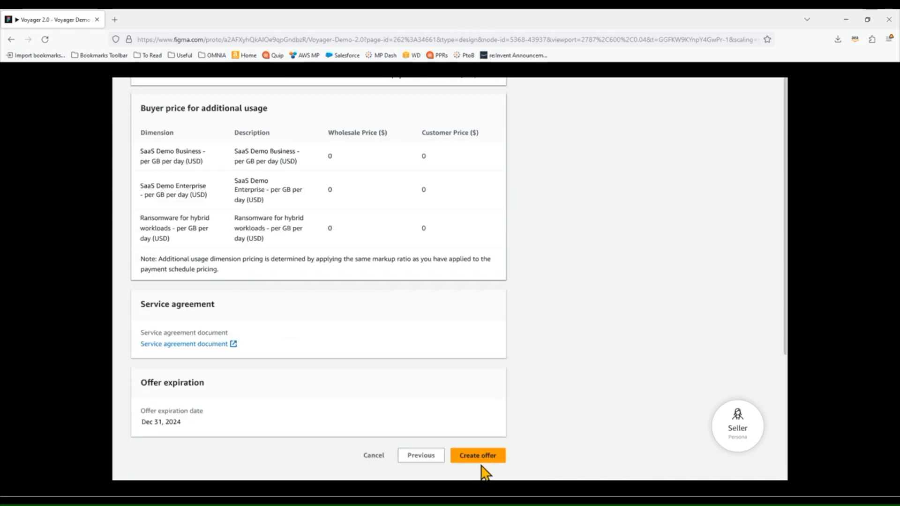
pyautogui.click(477, 455)
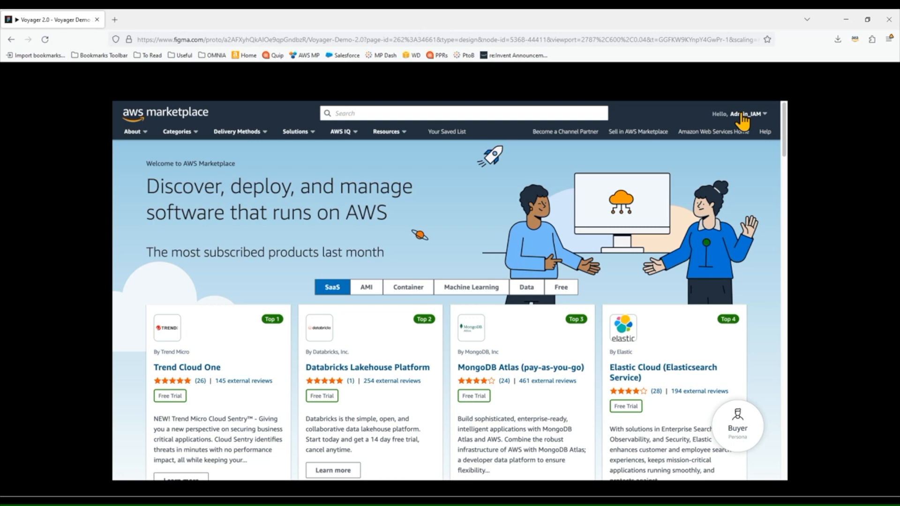
pyautogui.click(737, 113)
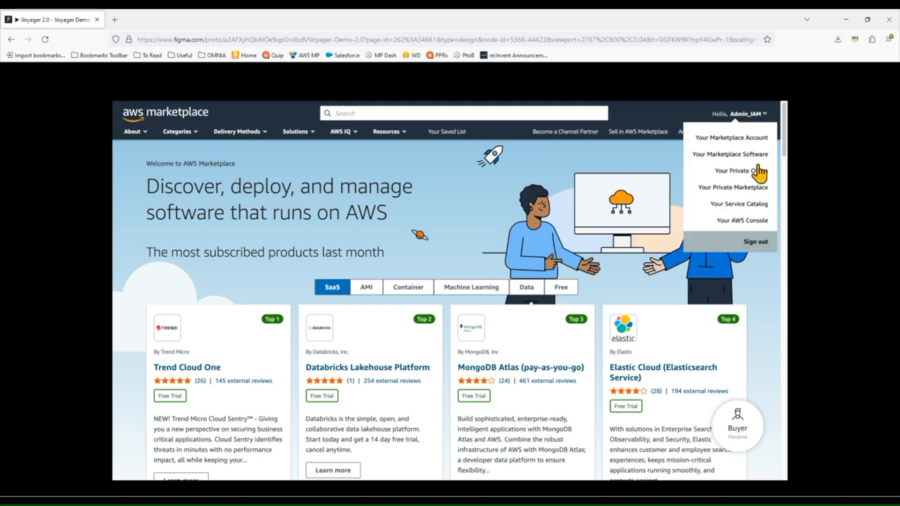
pyautogui.click(731, 170)
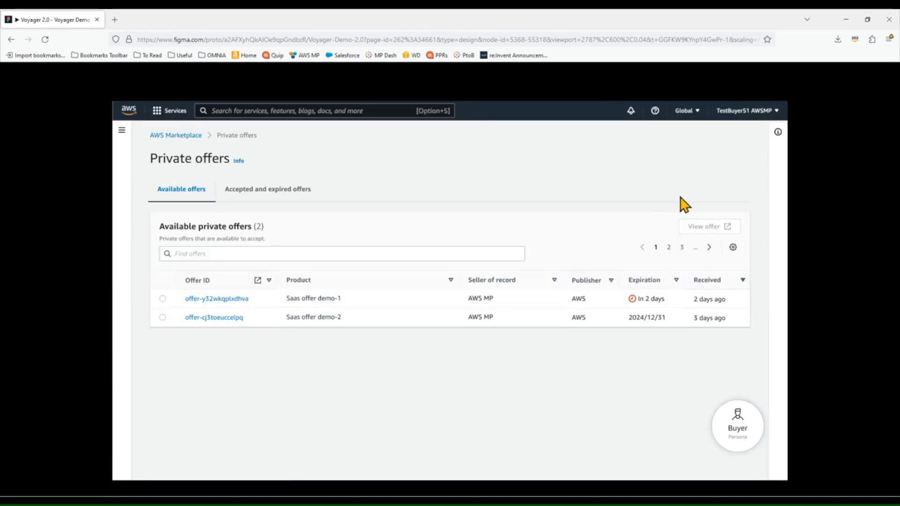
pyautogui.moveTo(367, 240)
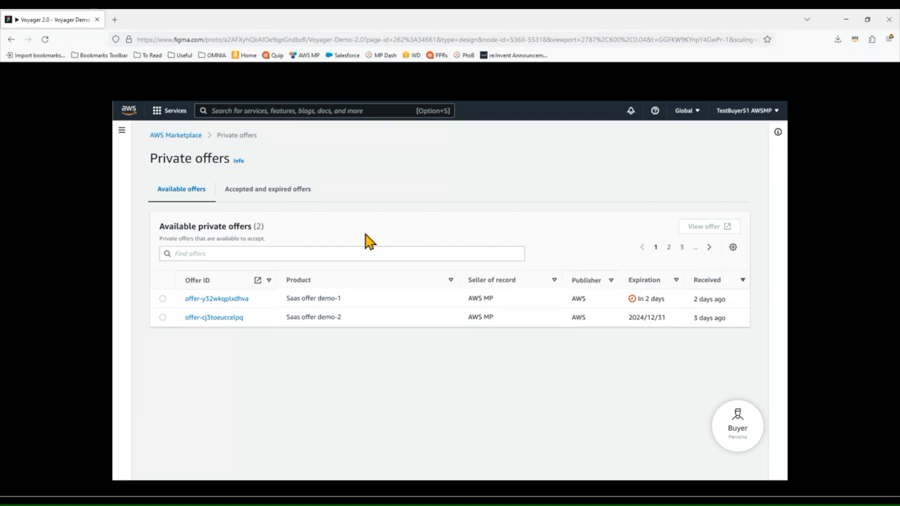
pyautogui.click(267, 188)
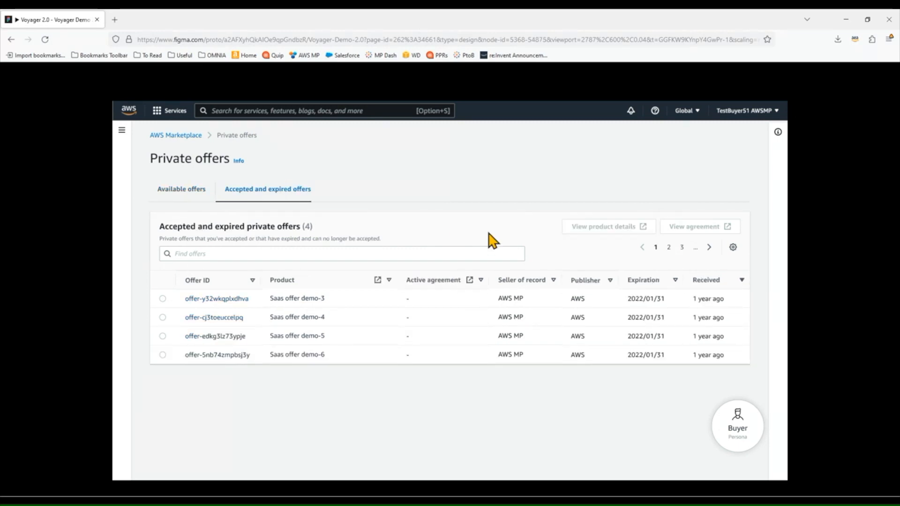
pyautogui.moveTo(519, 235)
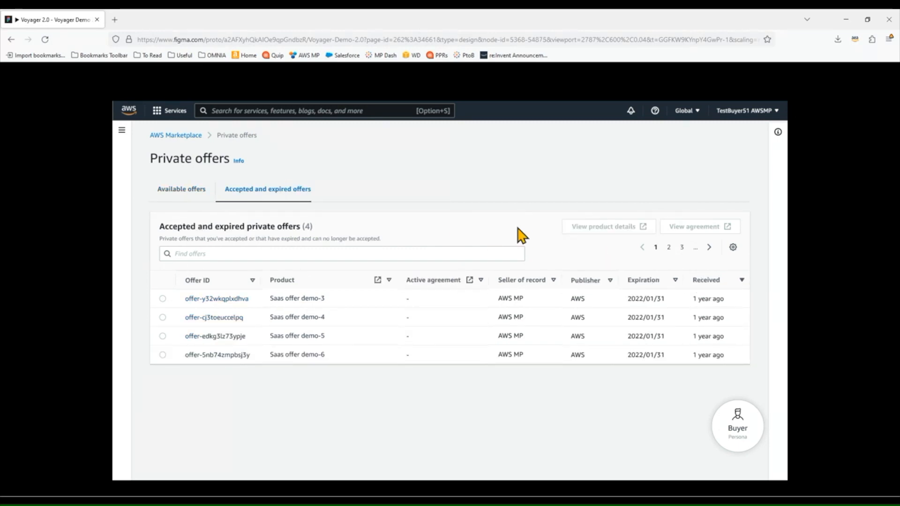
pyautogui.click(181, 188)
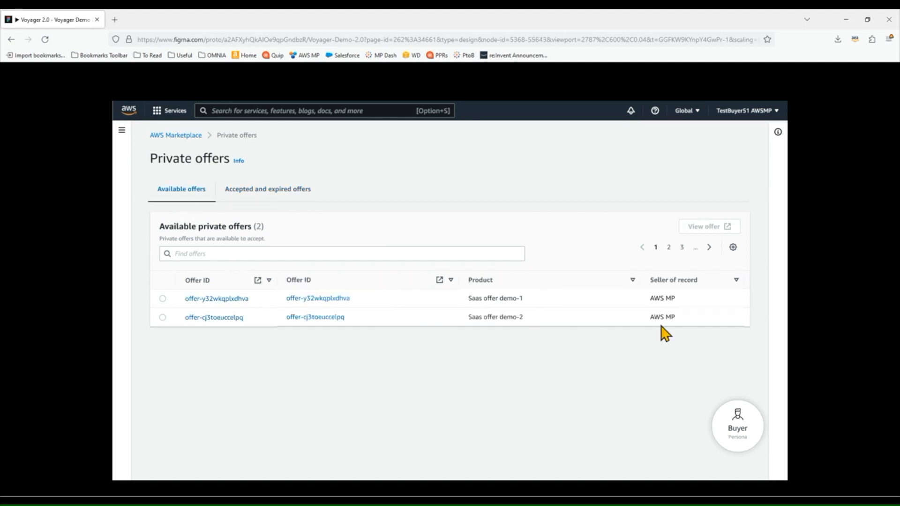
pyautogui.moveTo(209, 308)
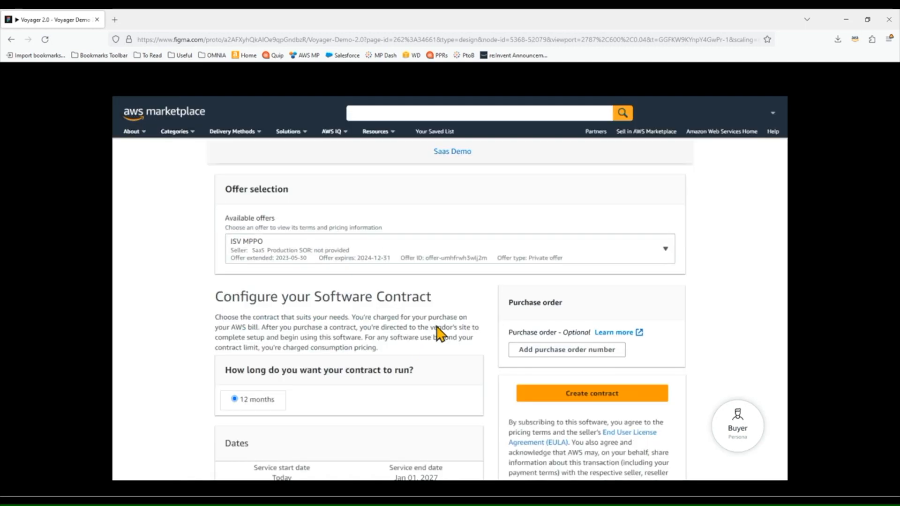
pyautogui.moveTo(405, 327)
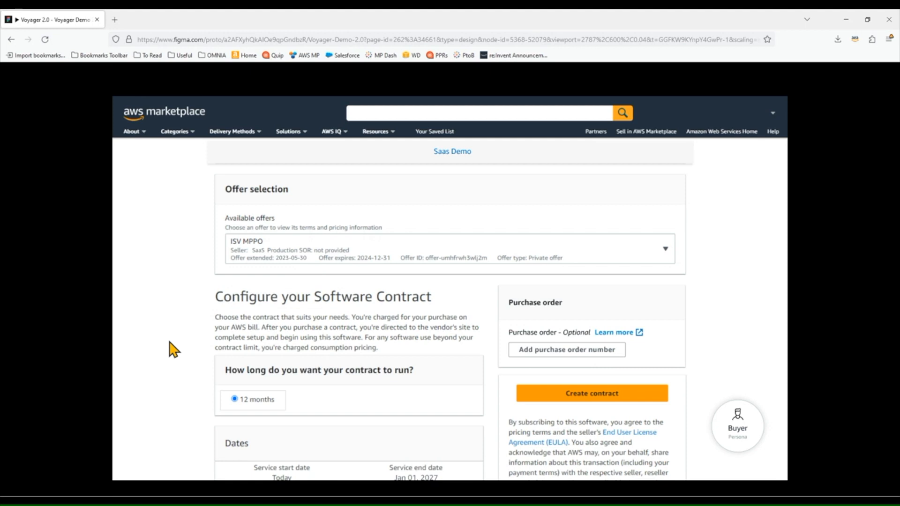
# Scroll through the Configure your Software Contract page for the ISV MPPO 12-month offer totalling $2,020,050.00.
pyautogui.scroll(-3)
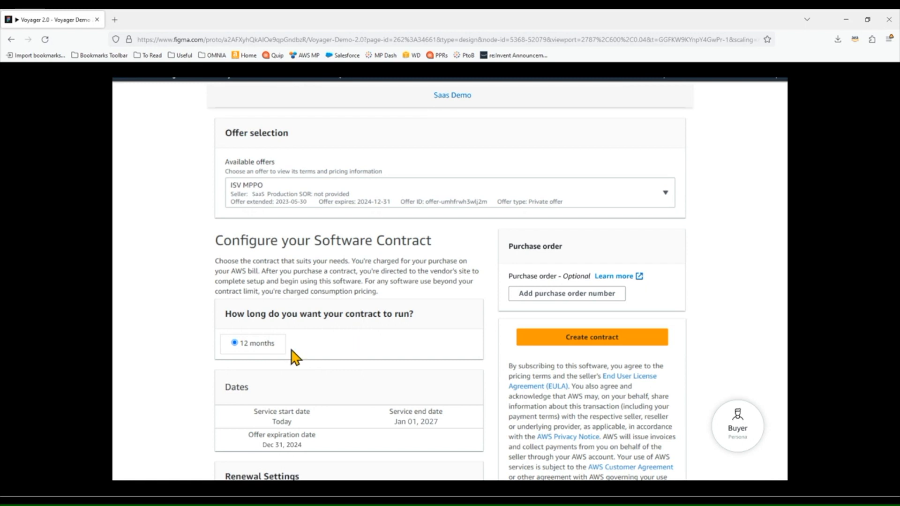
pyautogui.scroll(-3)
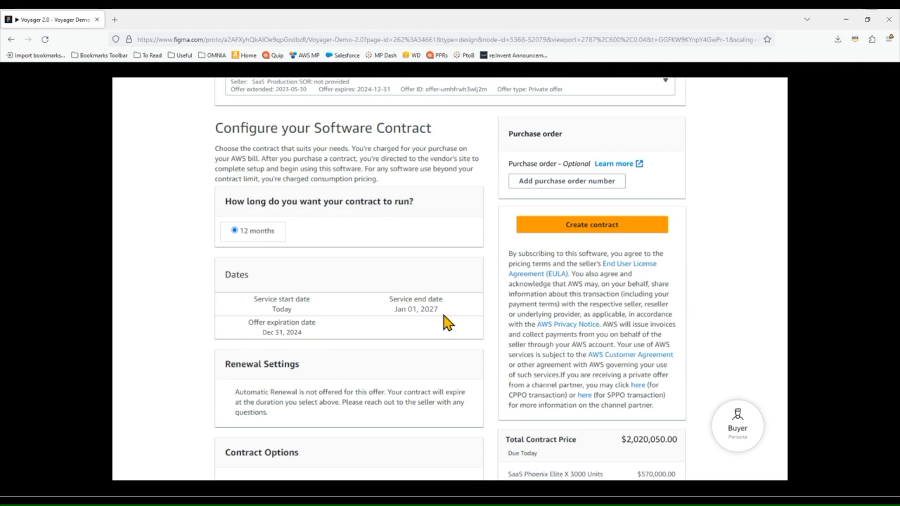
pyautogui.moveTo(432, 316)
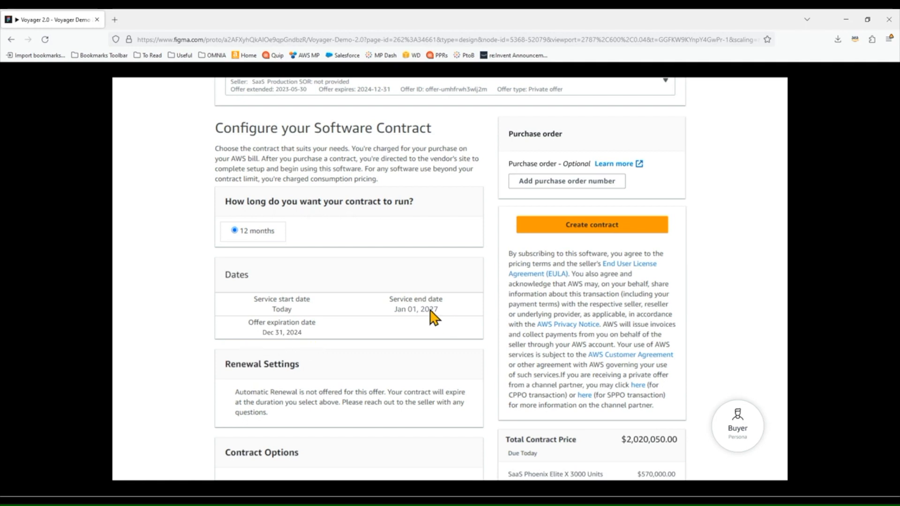
pyautogui.moveTo(456, 329)
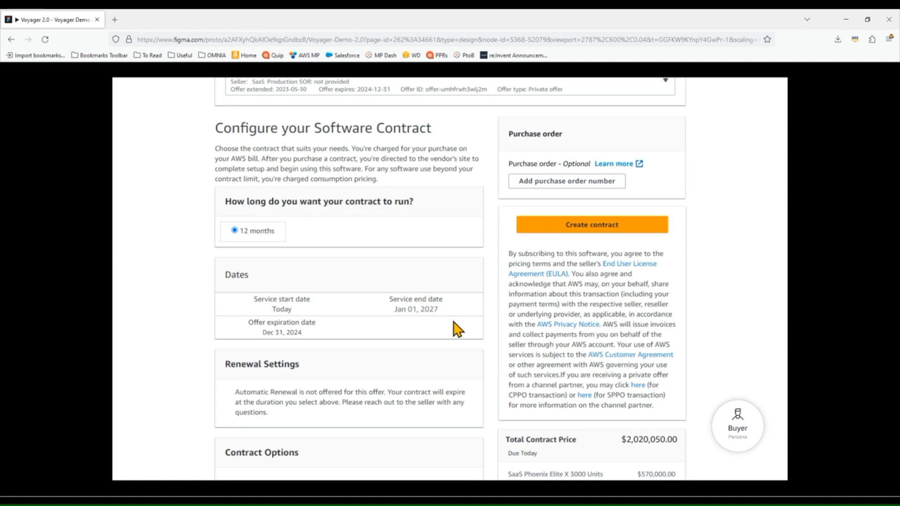
pyautogui.scroll(-3)
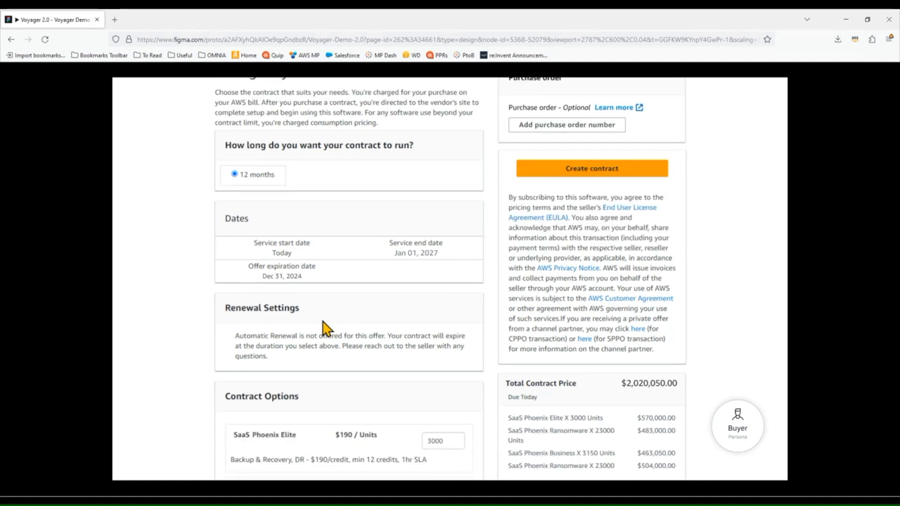
pyautogui.scroll(-3)
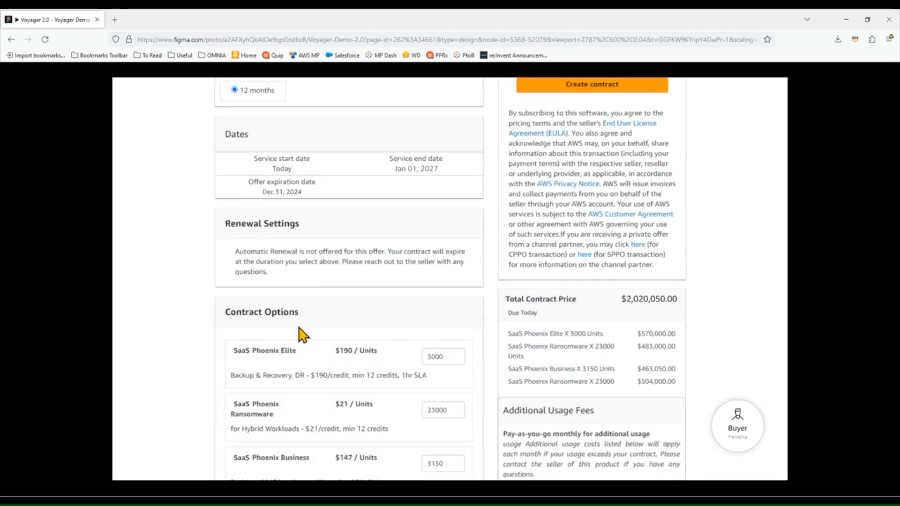
pyautogui.scroll(-3)
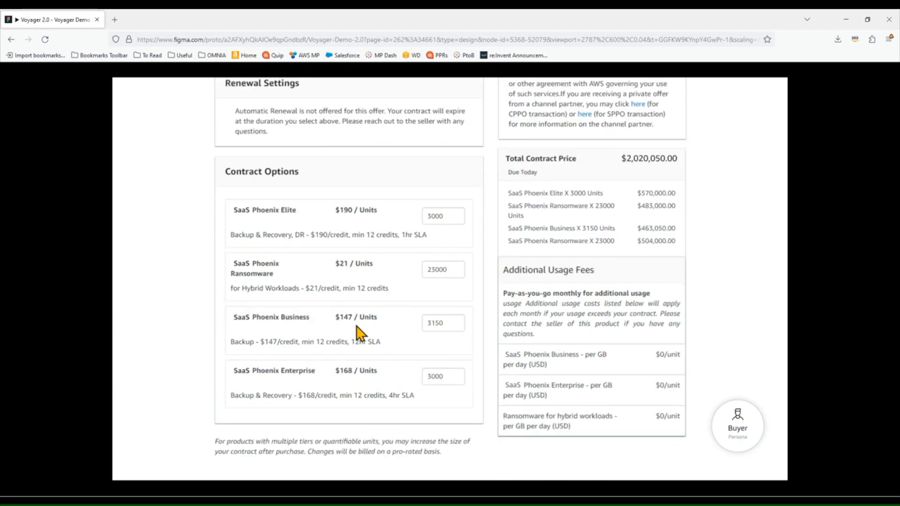
pyautogui.moveTo(344, 324)
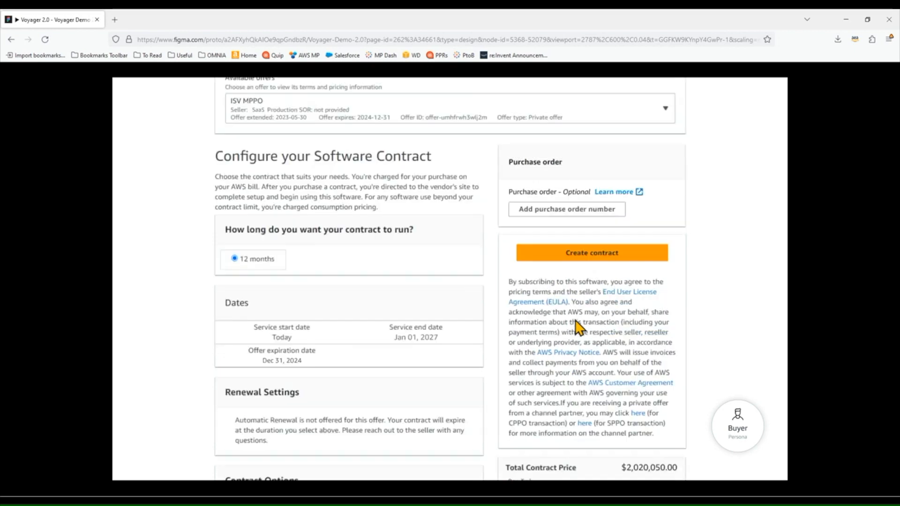
# View the offer's EULA, the NASPO ValuePoint Master Agreement Terms and Conditions.
pyautogui.click(566, 209)
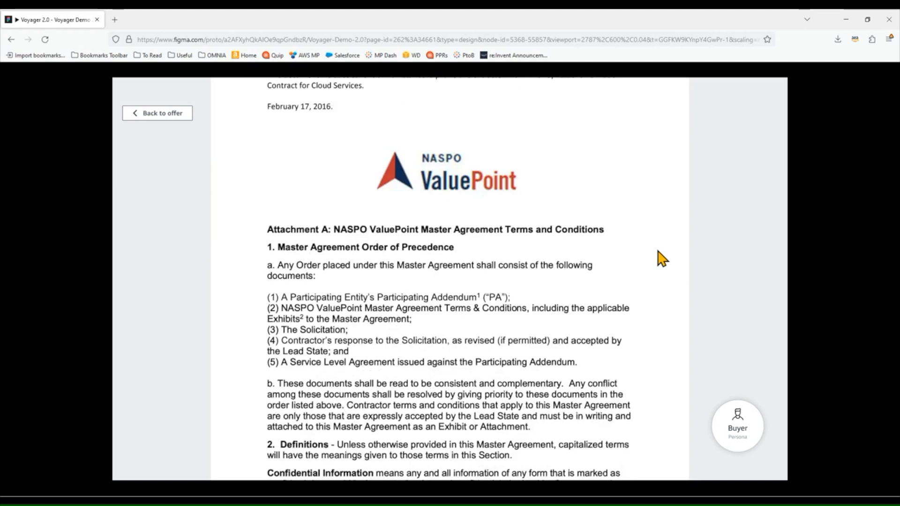
# Return to the offer, create the contract and submit it for approval.
pyautogui.click(158, 112)
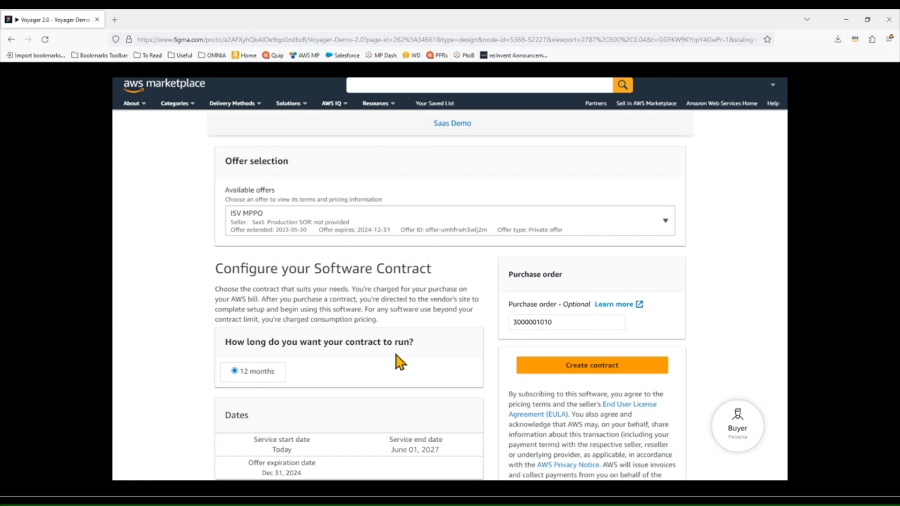
pyautogui.moveTo(494, 425)
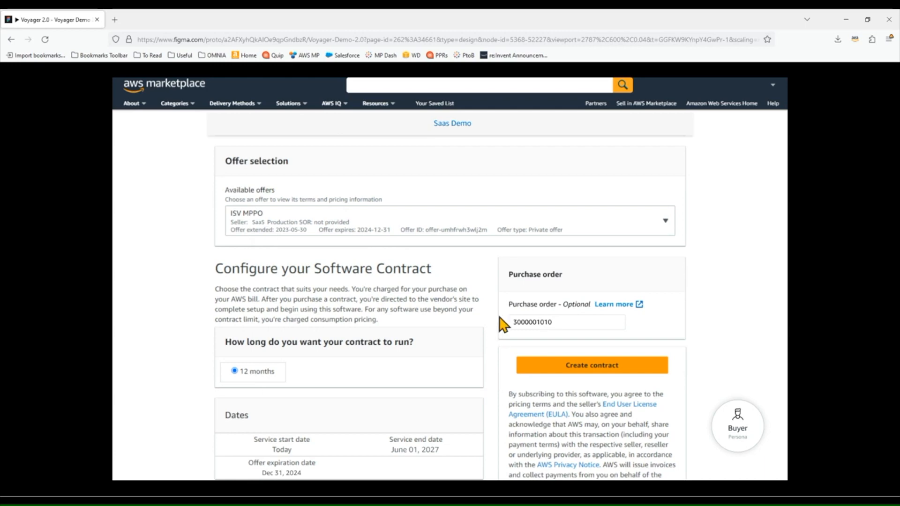
pyautogui.scroll(-3)
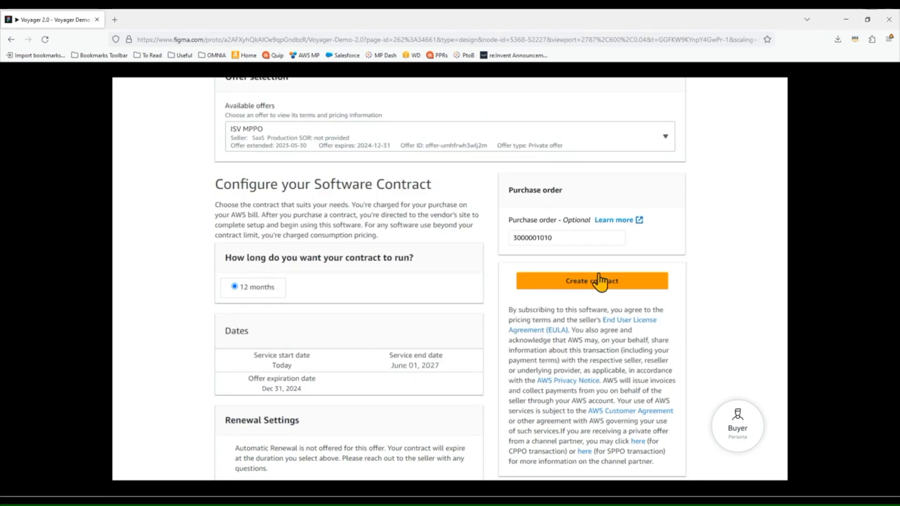
pyautogui.click(591, 280)
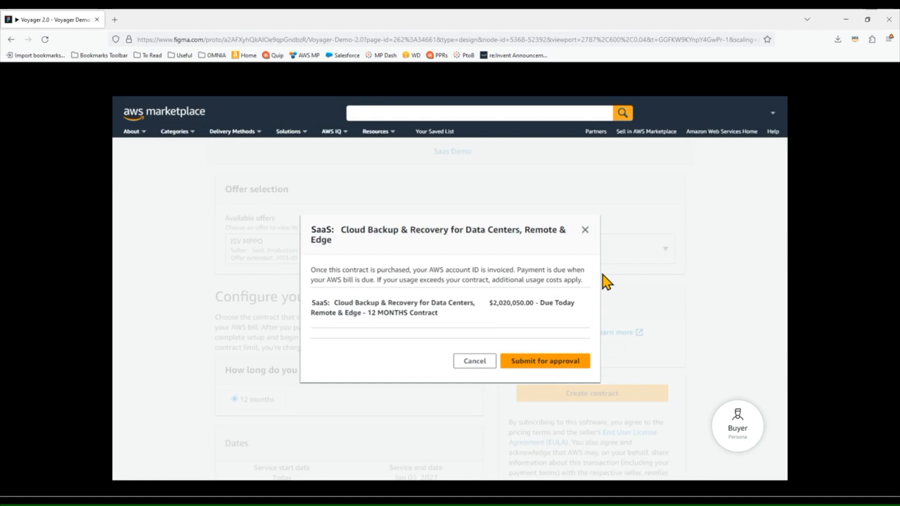
pyautogui.click(545, 360)
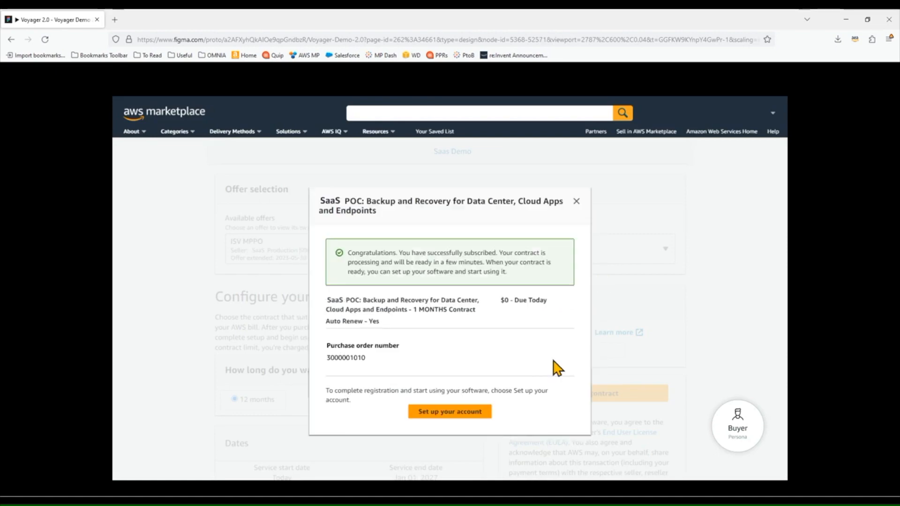
pyautogui.moveTo(441, 198)
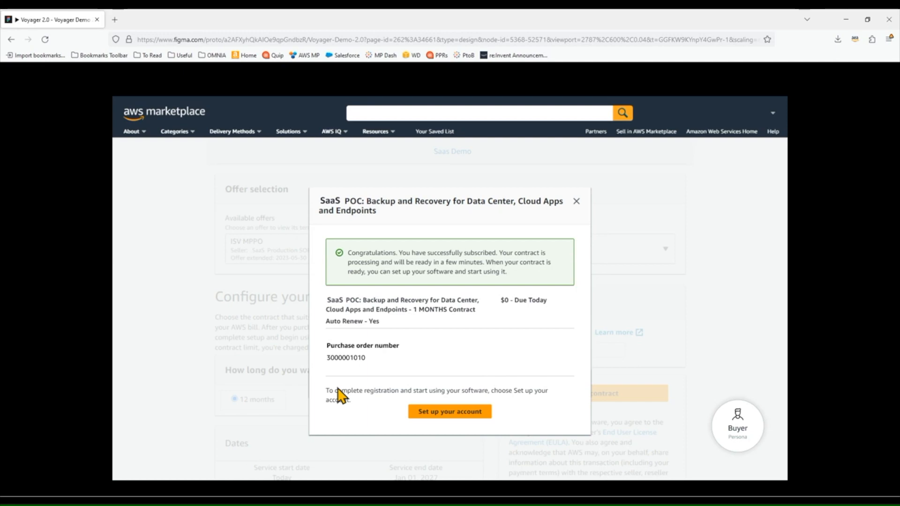
pyautogui.moveTo(314, 399)
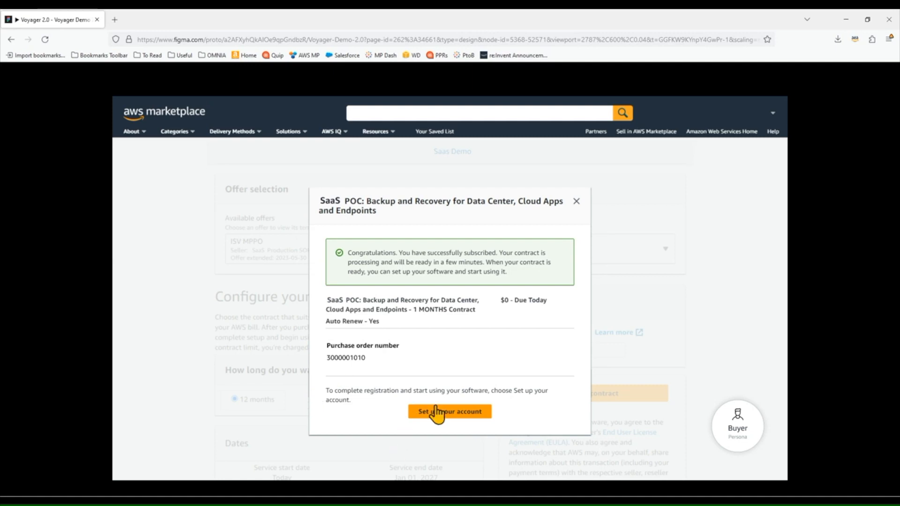
# Begin setting up the account with the seller from the subscription confirmation.
pyautogui.click(448, 411)
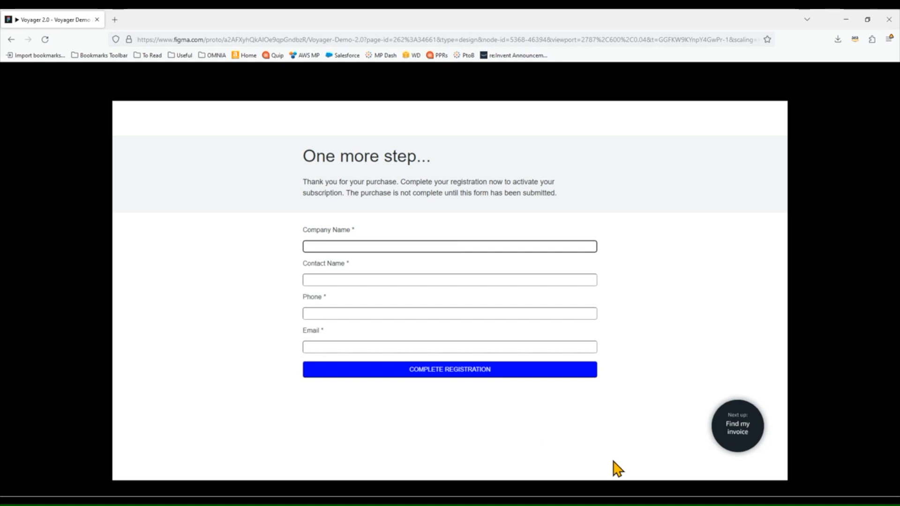
pyautogui.moveTo(850, 199)
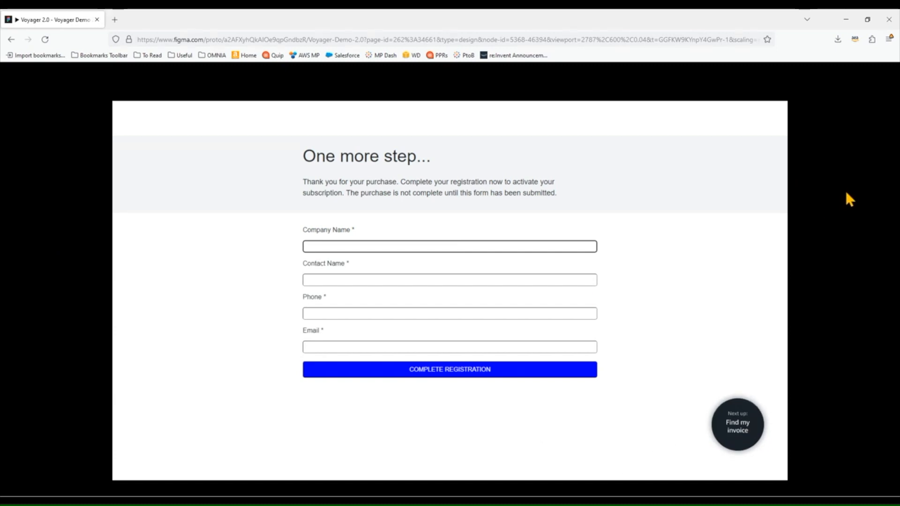